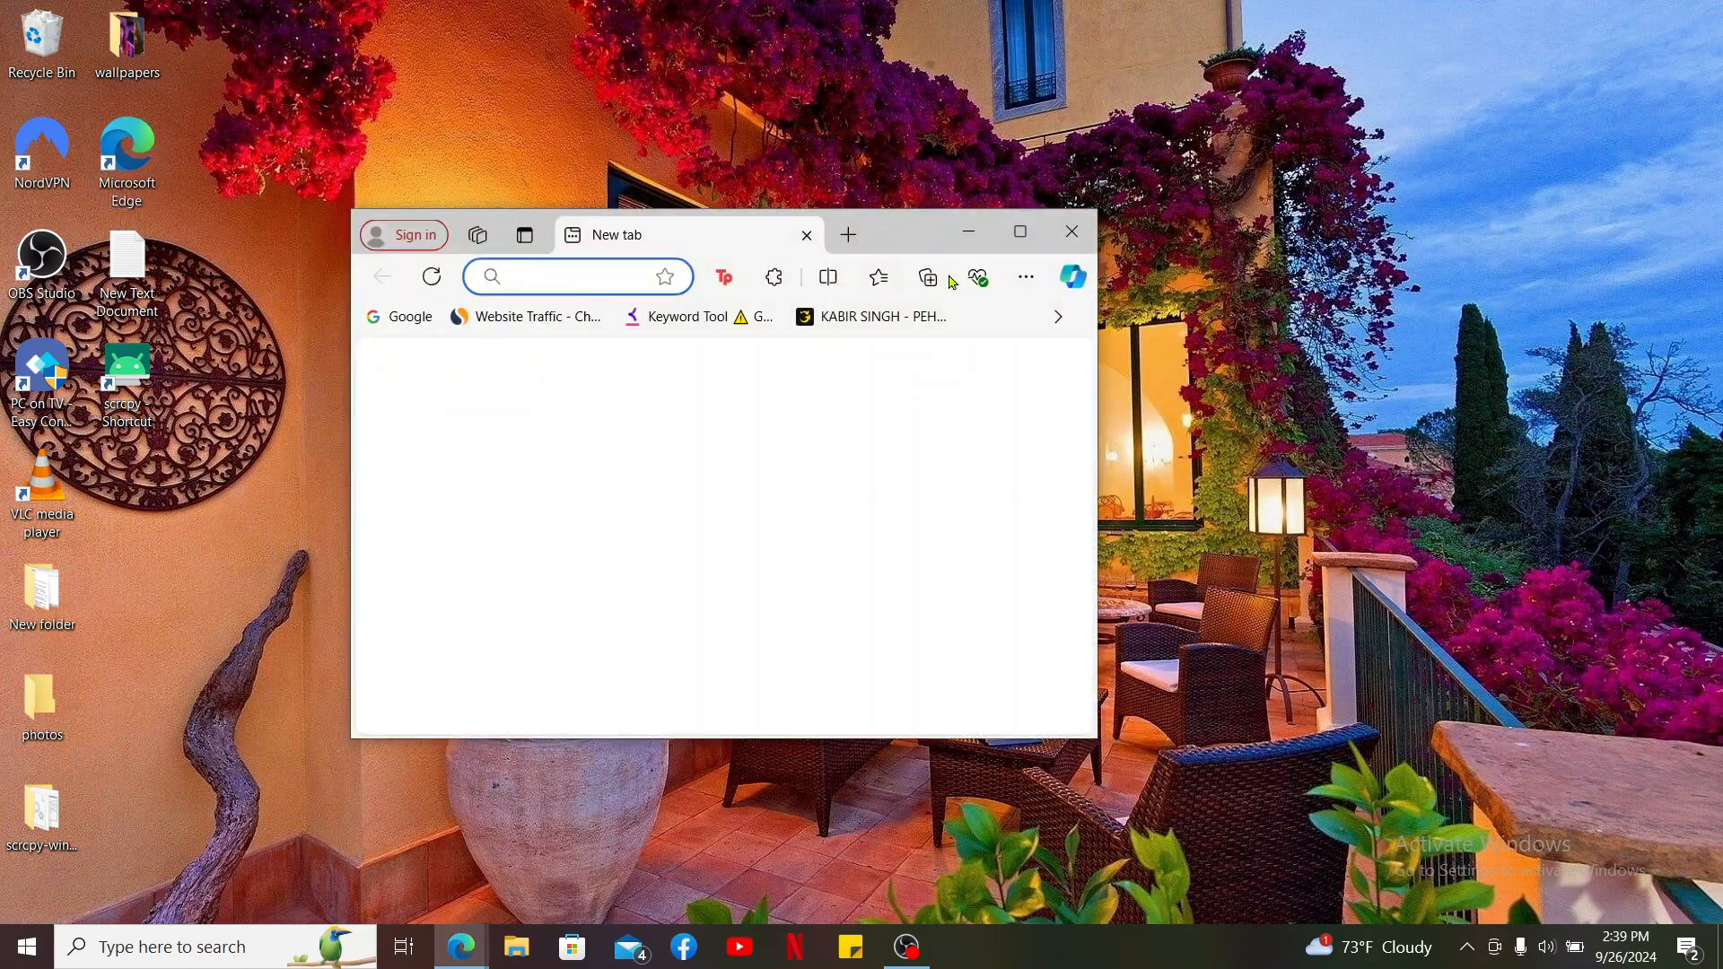
Maximize Edge and load the Phantom website at phantom.app
left_click(1017, 232)
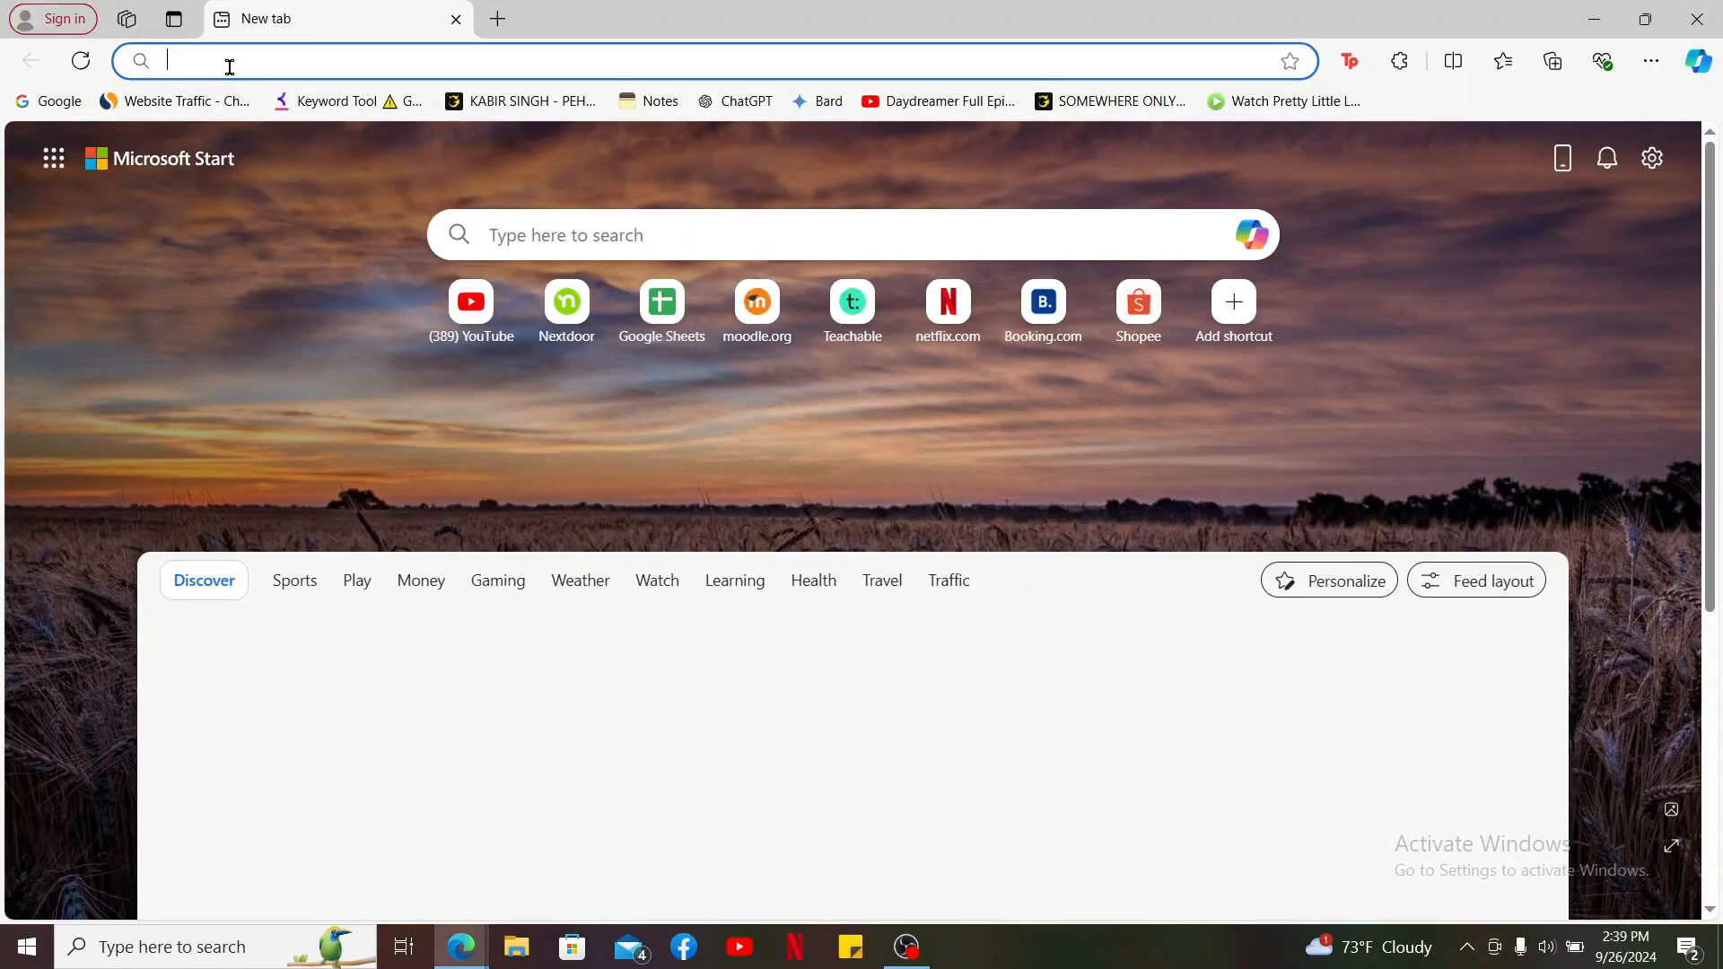
type("phantom.app")
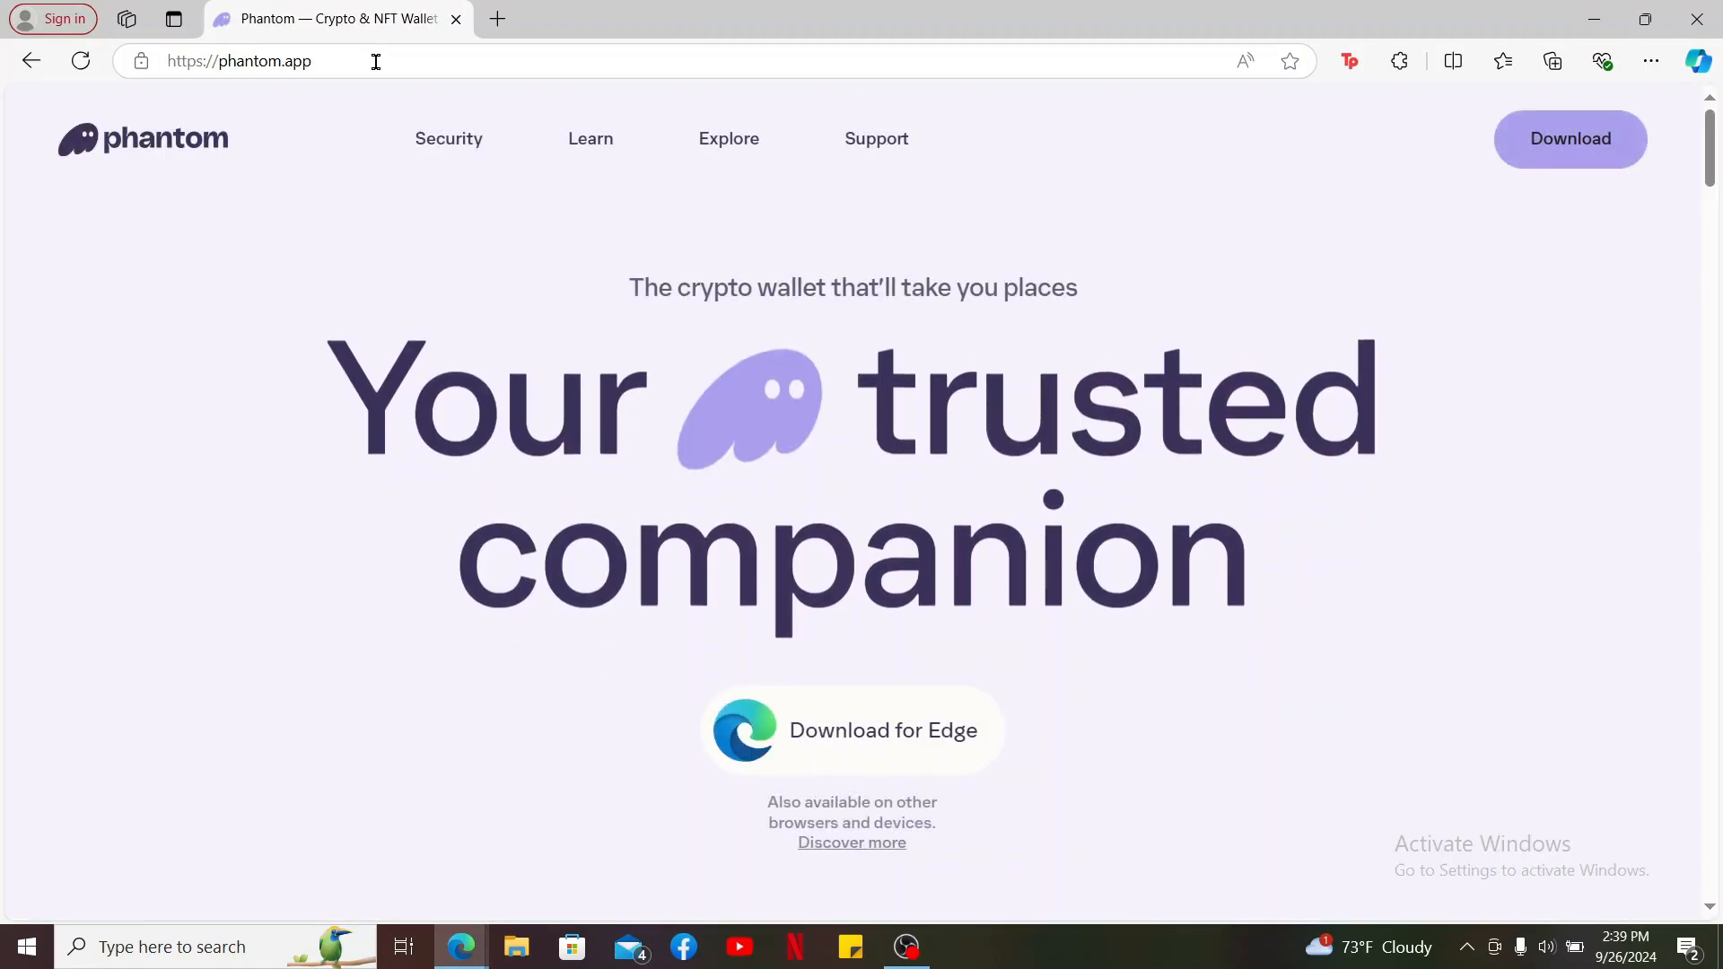
mouse_move(1545, 276)
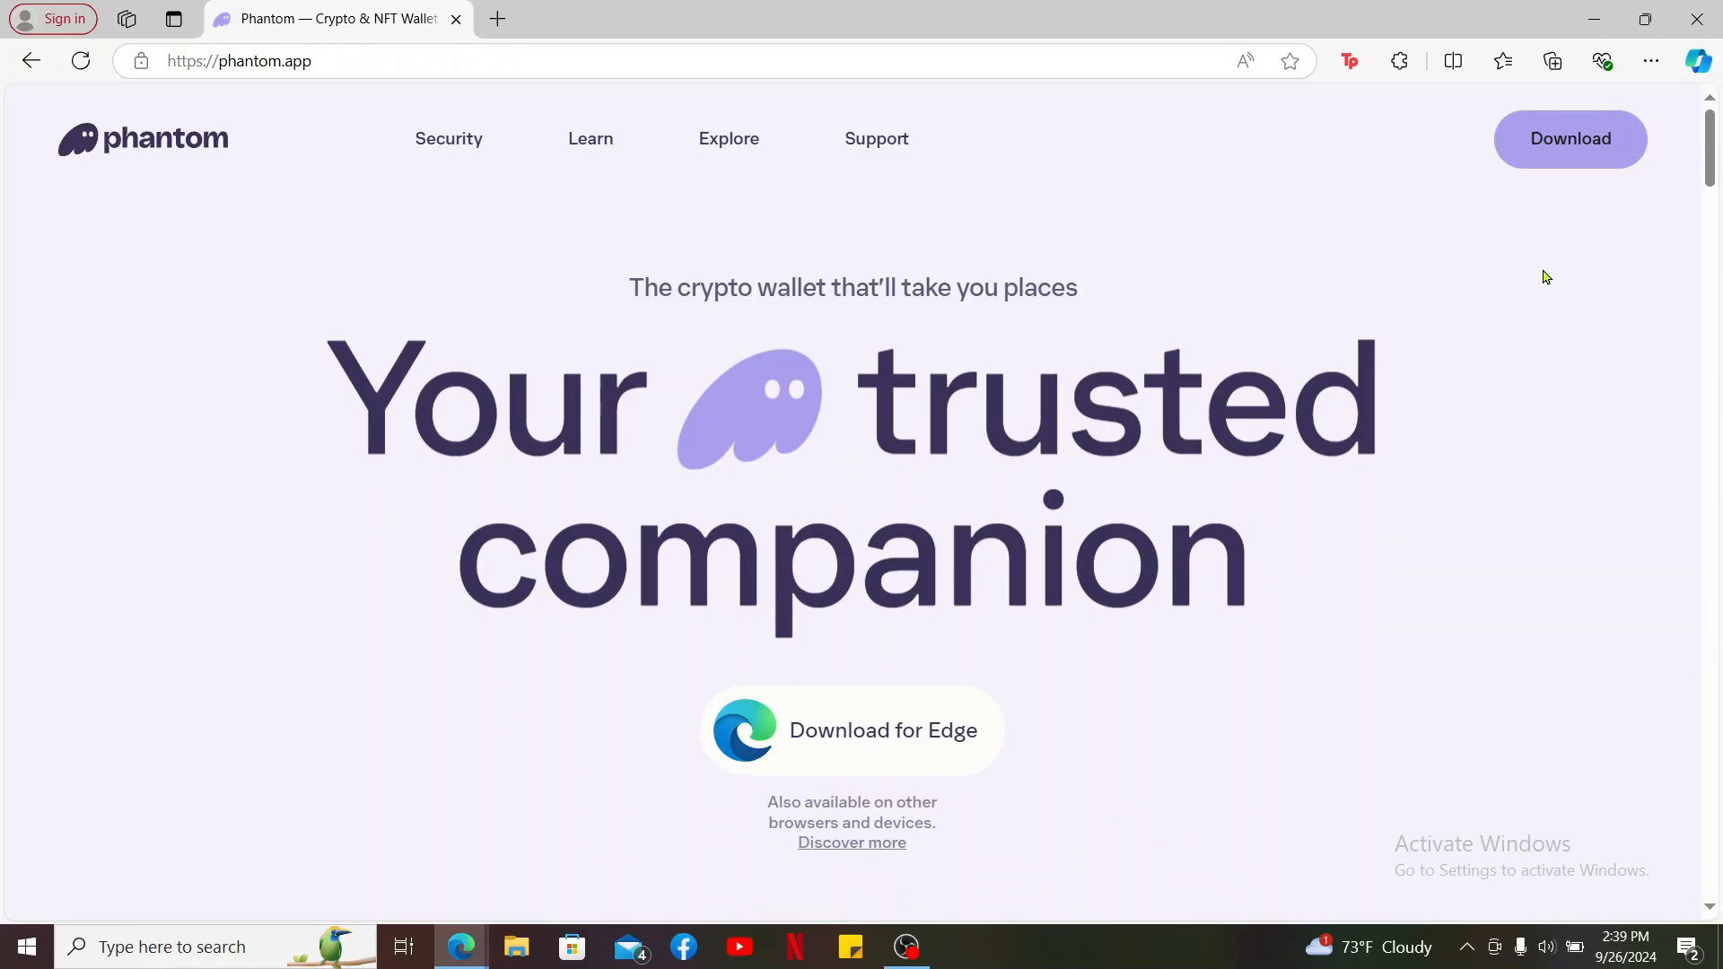
mouse_move(1570, 138)
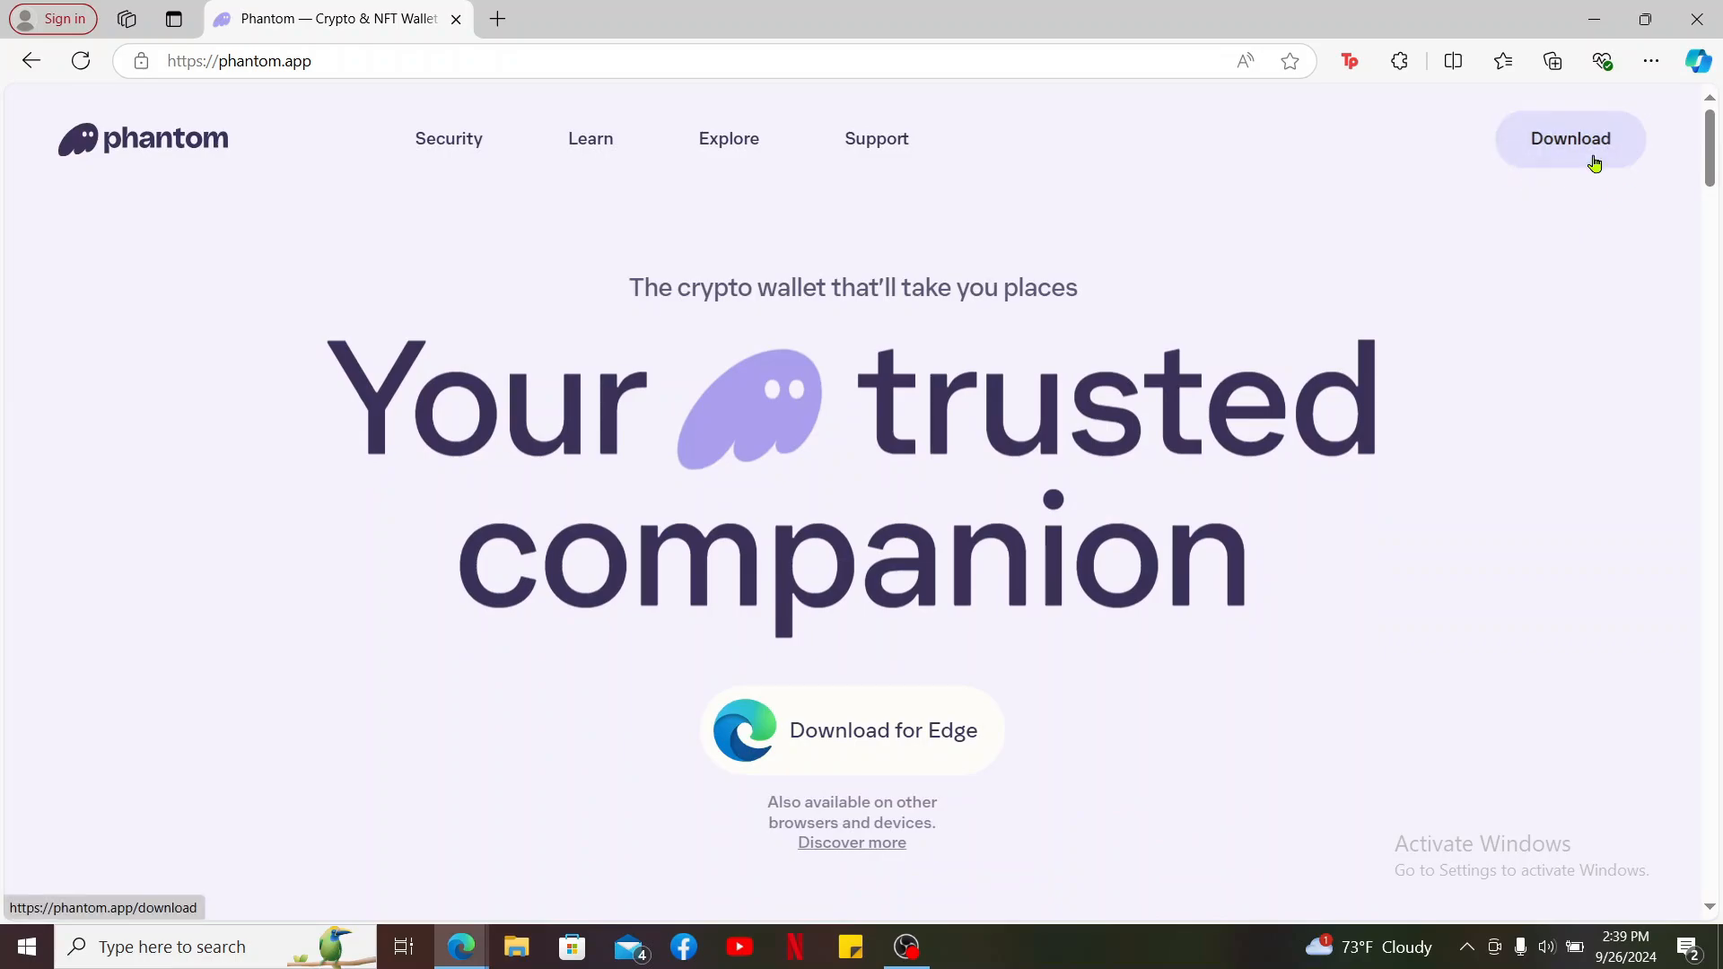
left_click(1570, 139)
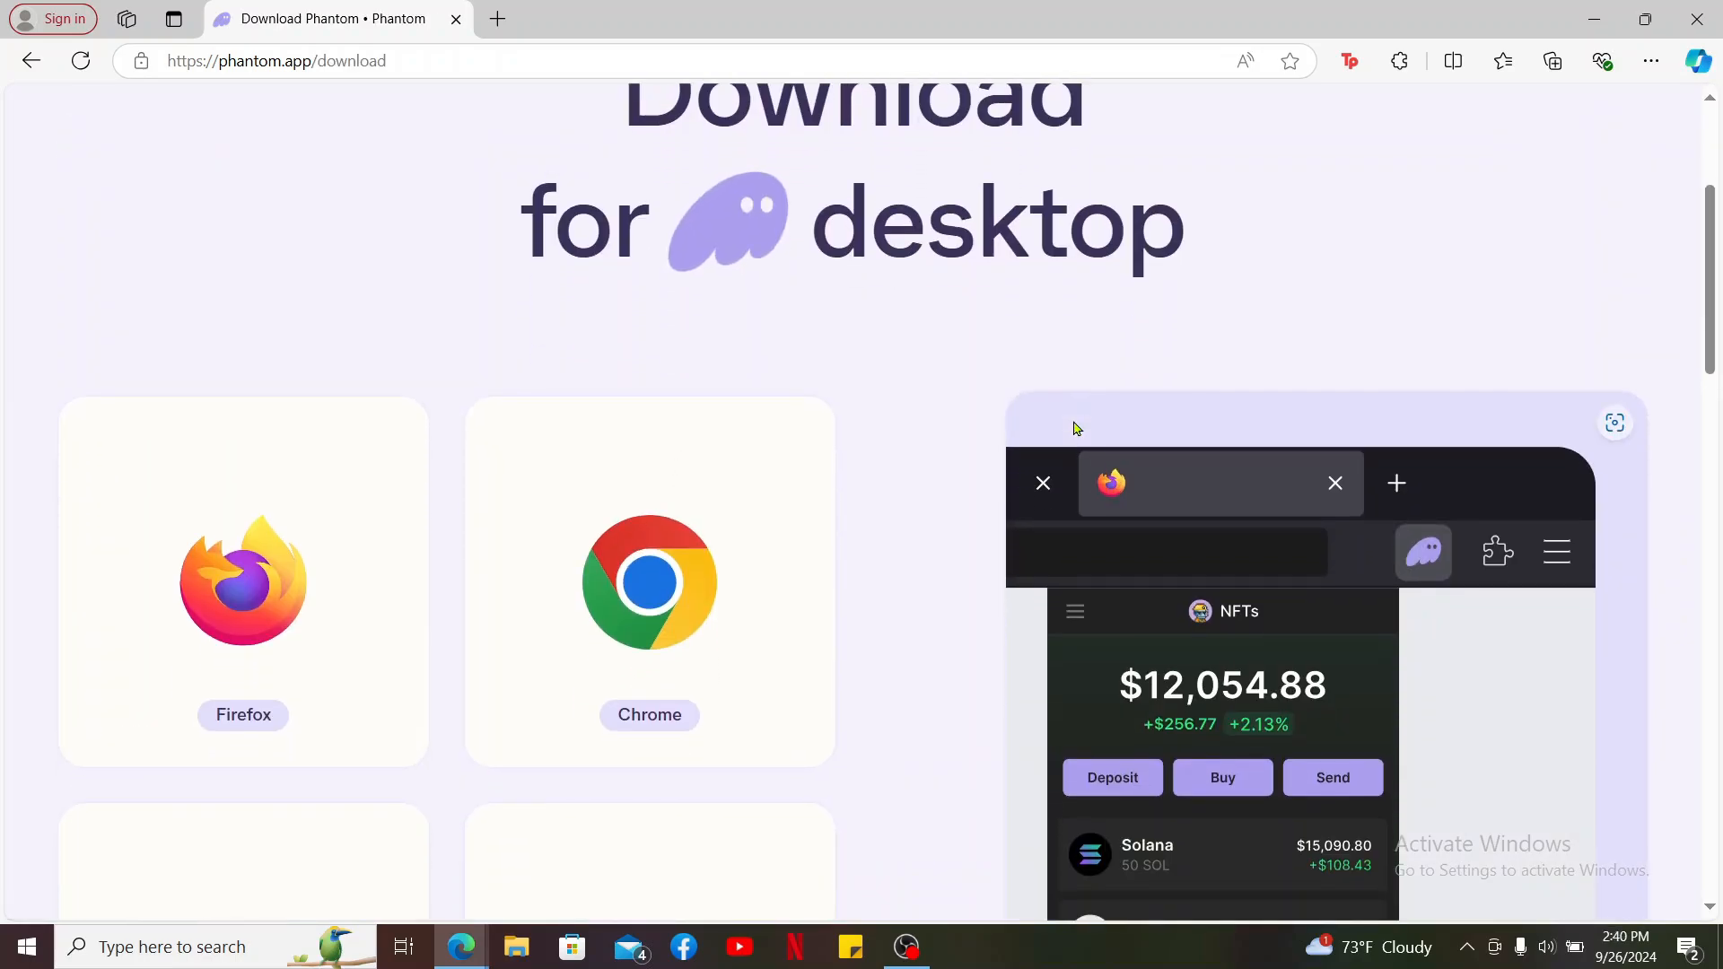
scroll("down", 3)
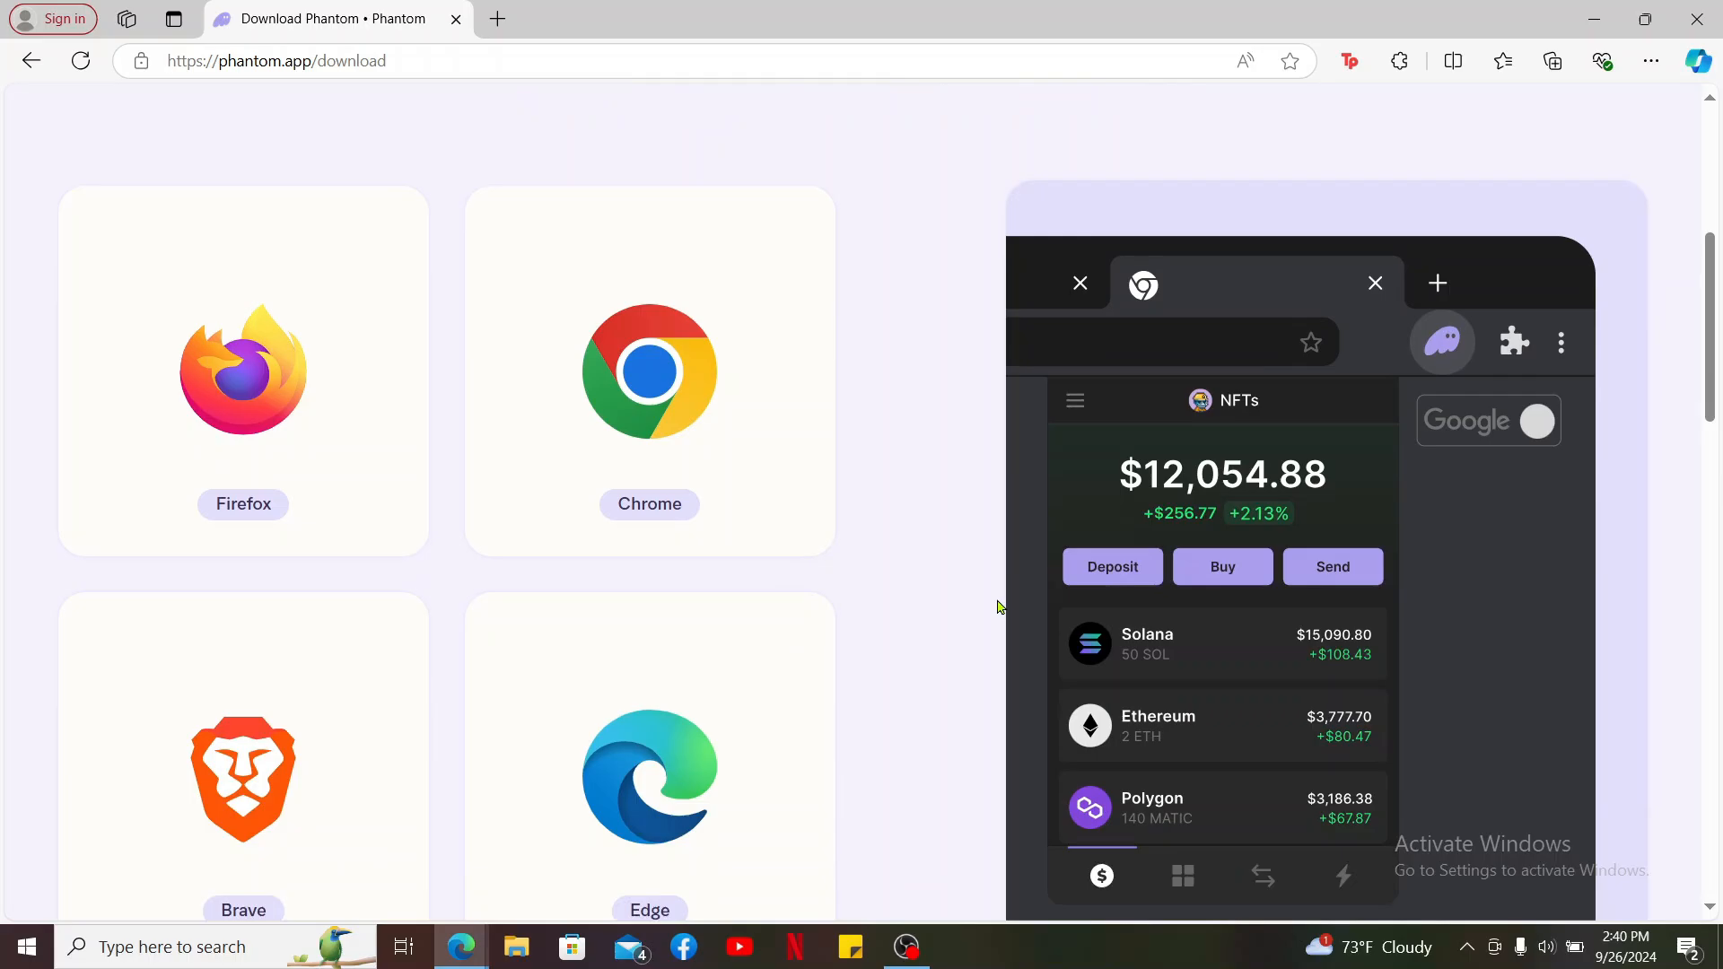
scroll("up", 3)
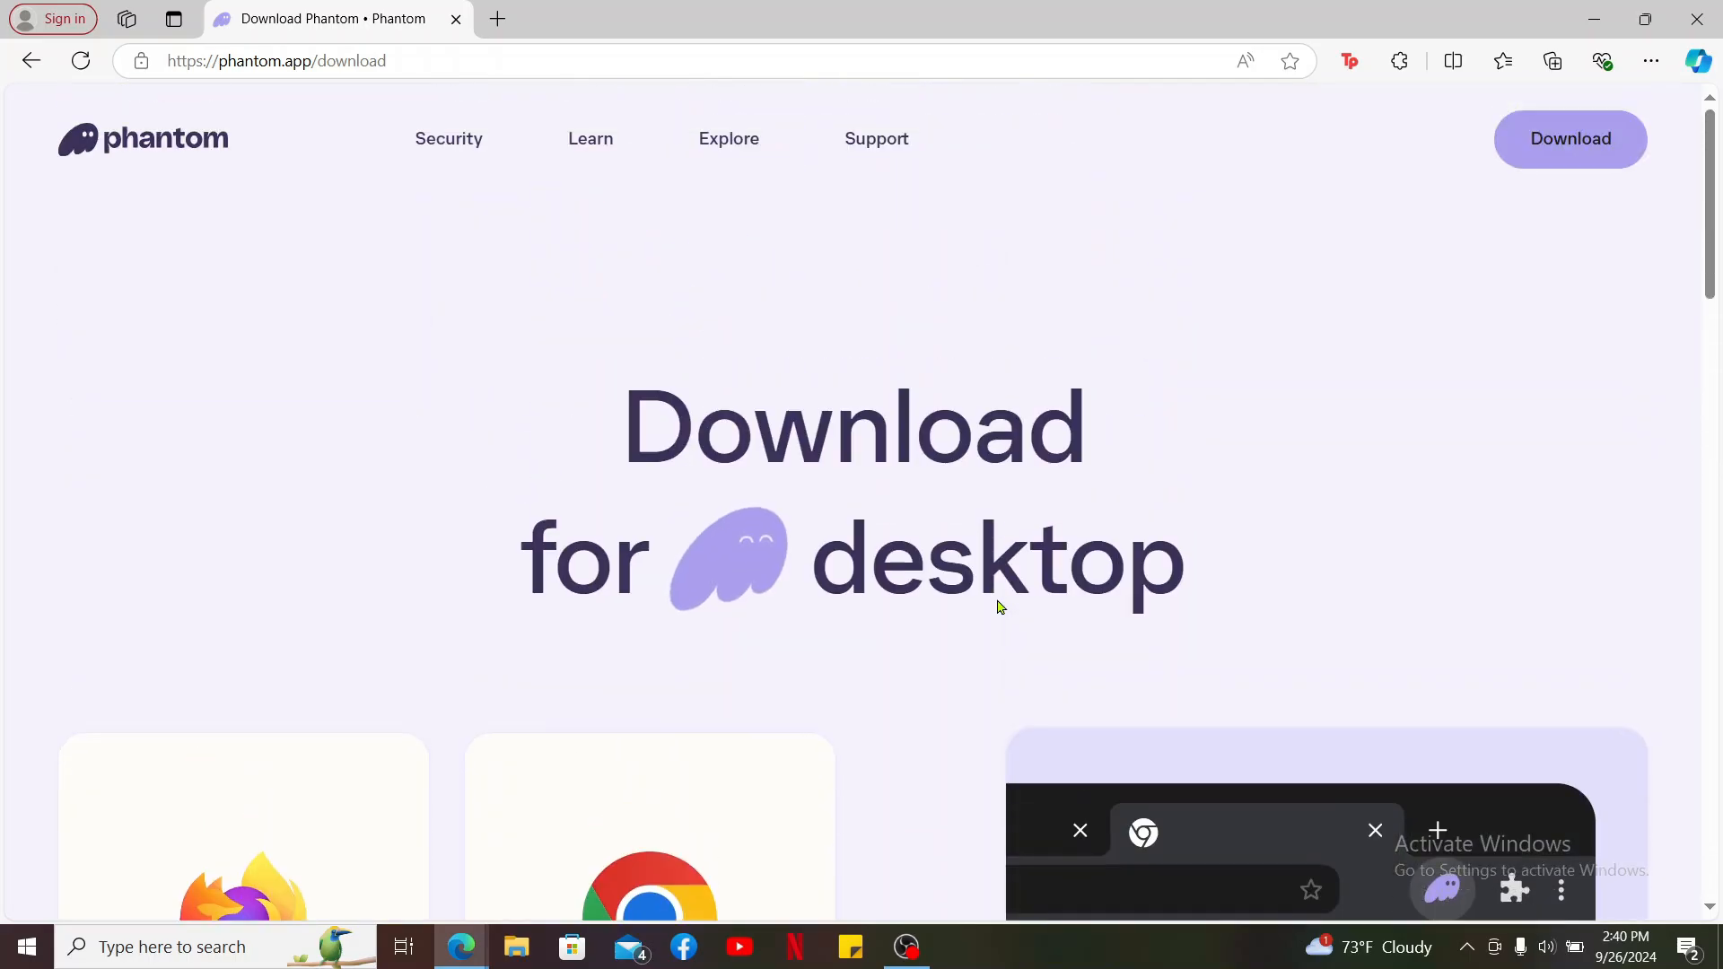
scroll("down", 3)
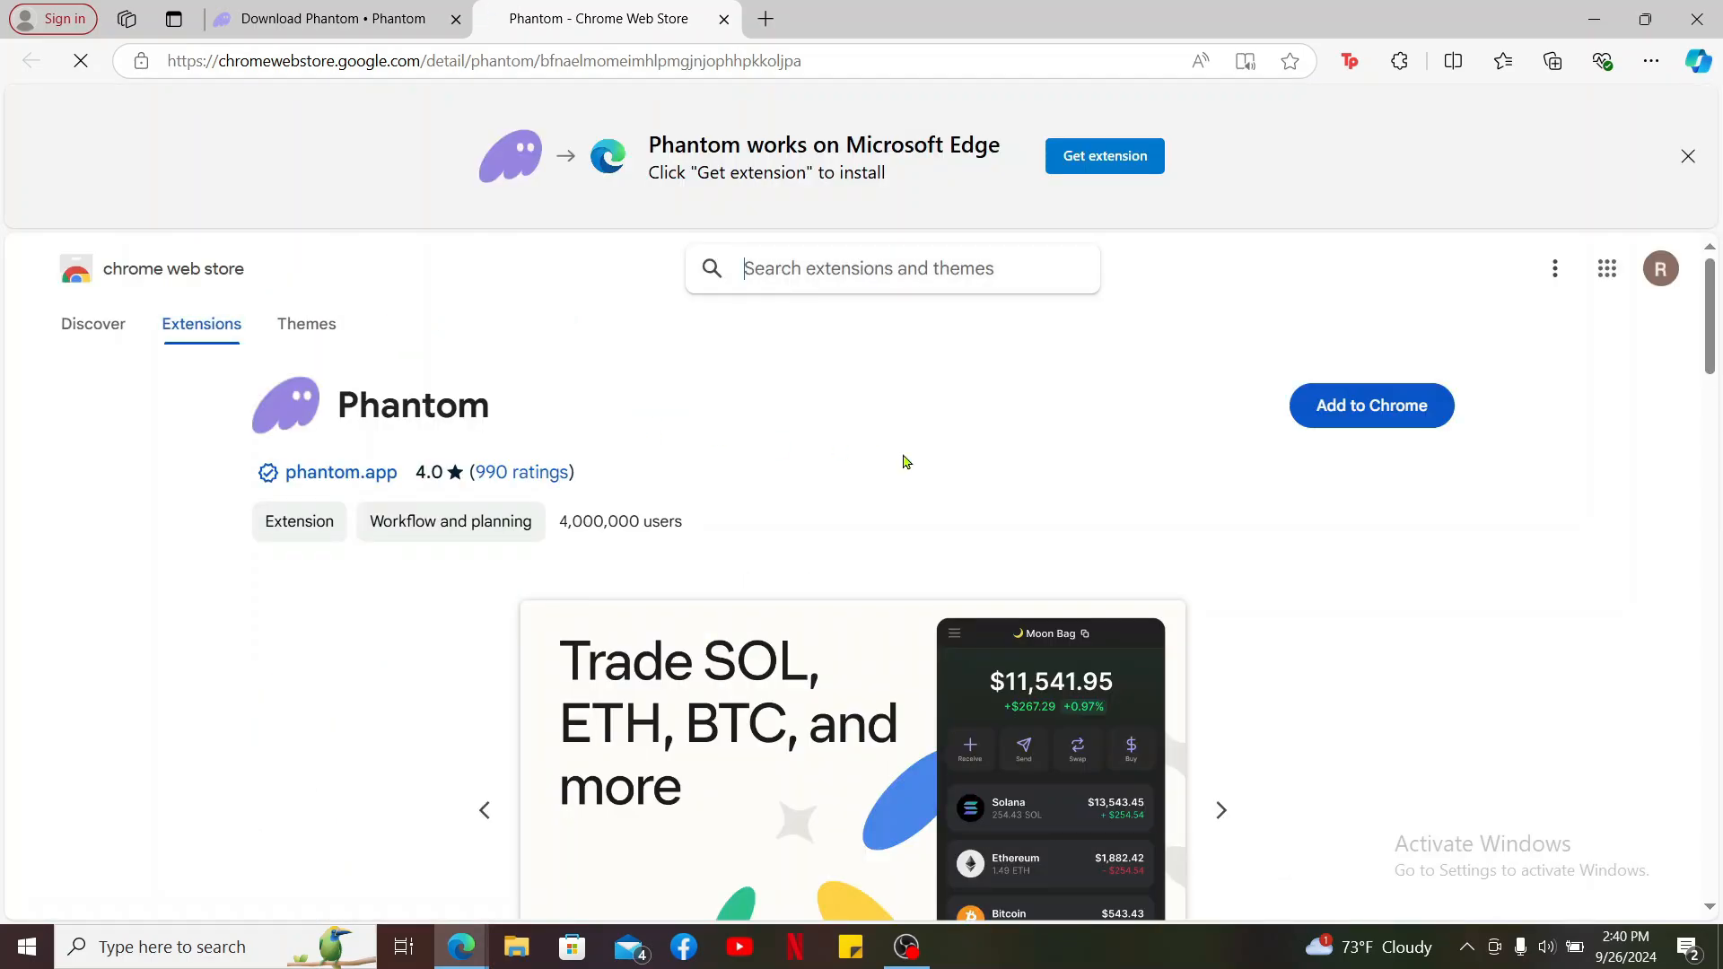
Add Phantom to Edge from its Chrome Web Store listing and check download progress
left_click(1370, 405)
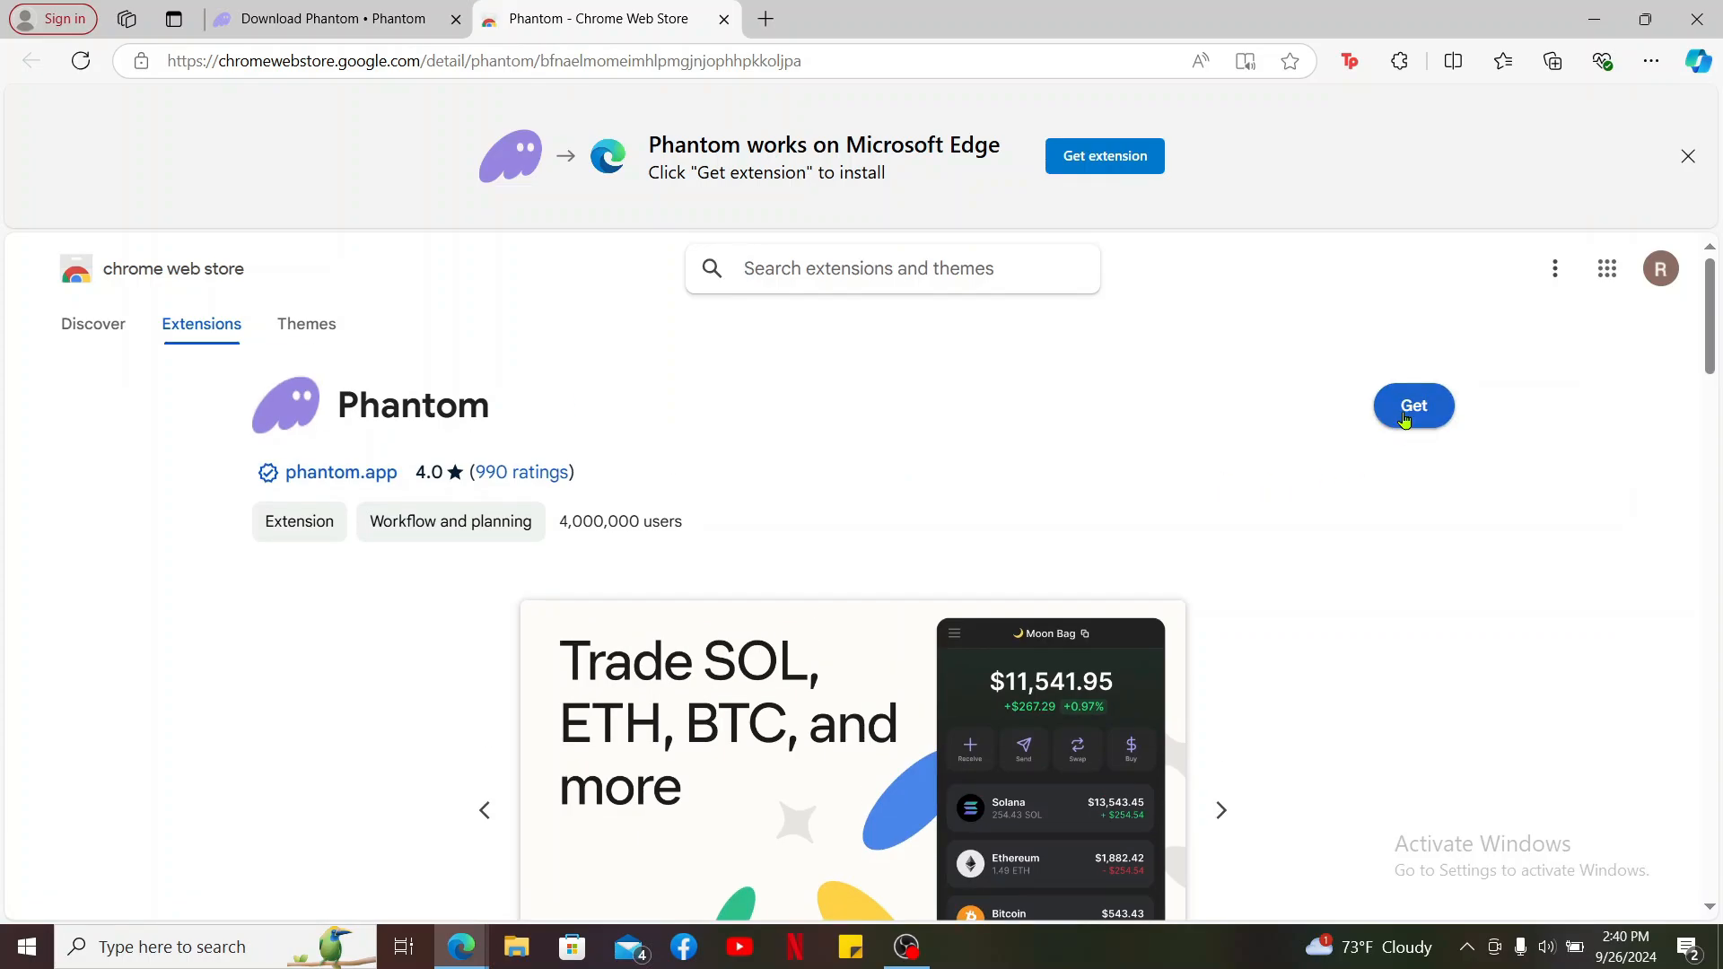
mouse_move(373, 459)
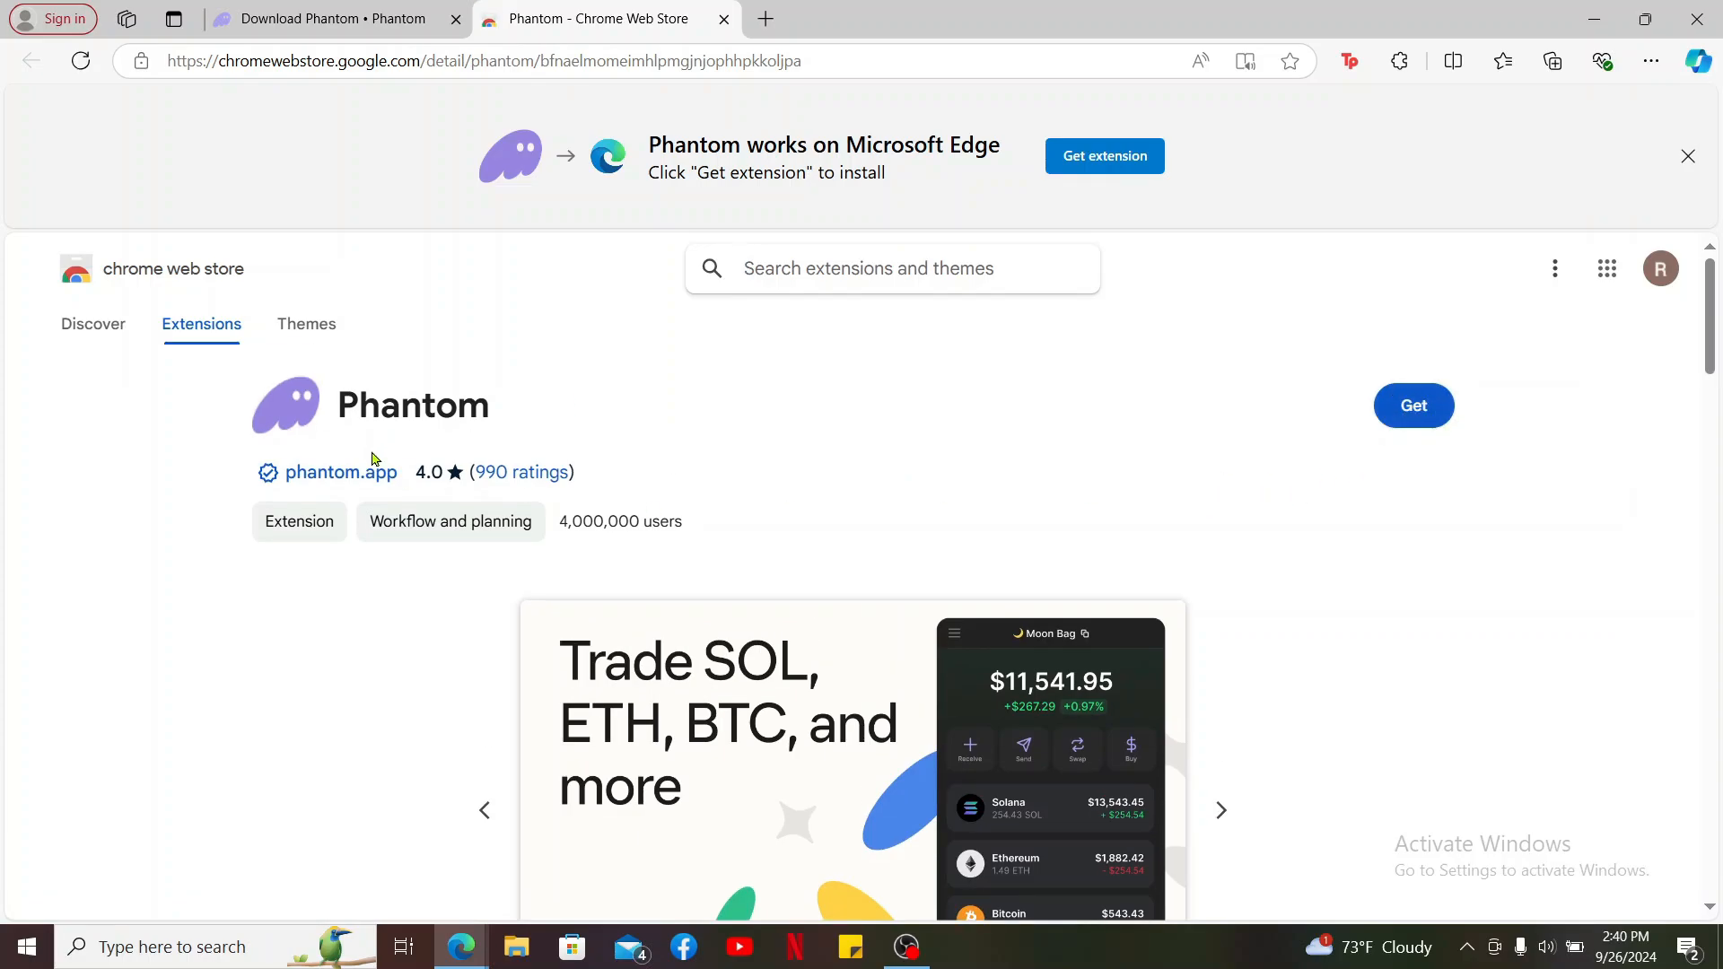
left_click(1413, 404)
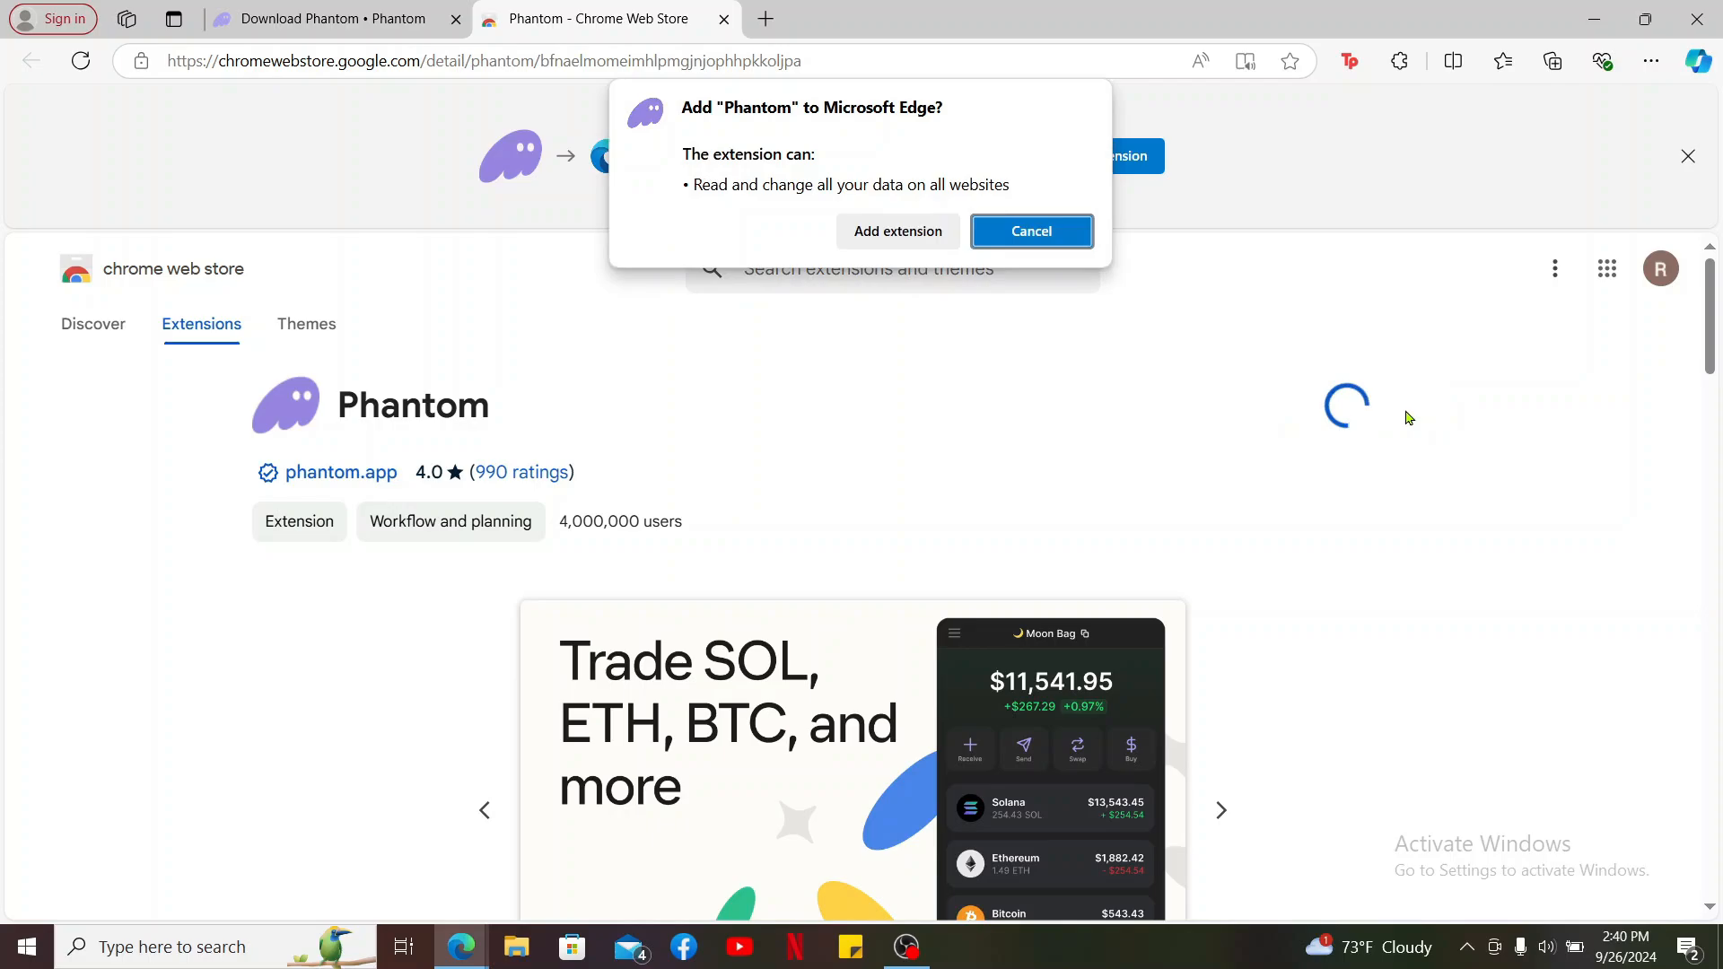
left_click(1029, 231)
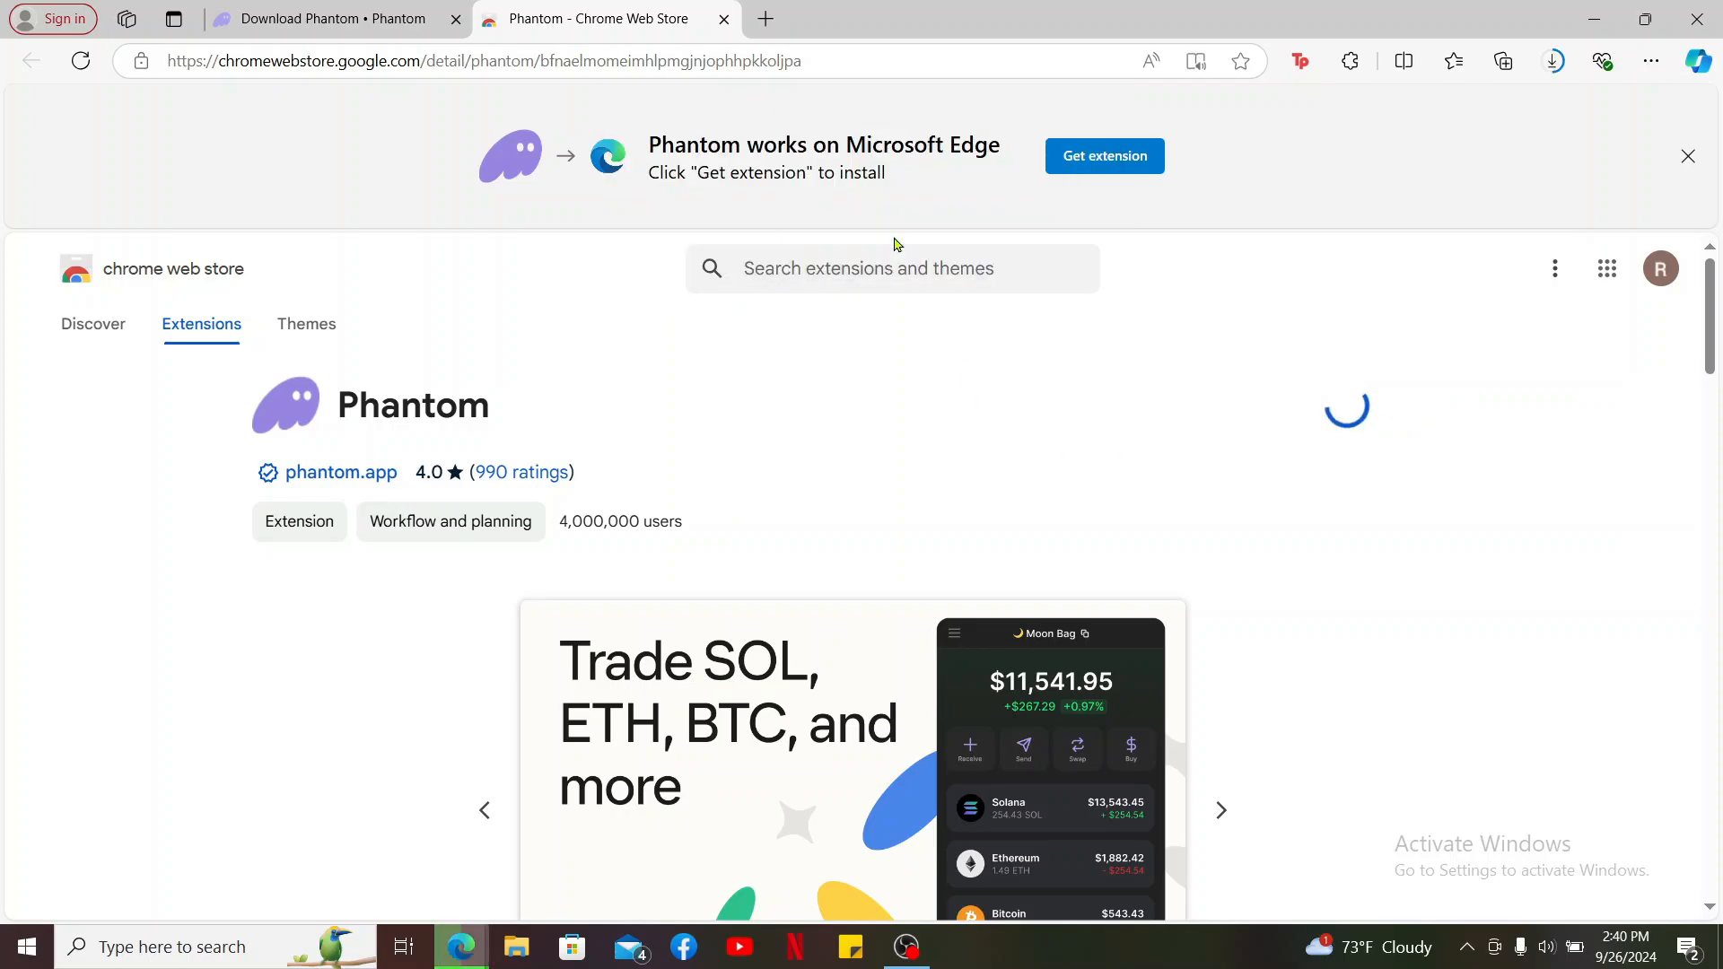
left_click(1551, 60)
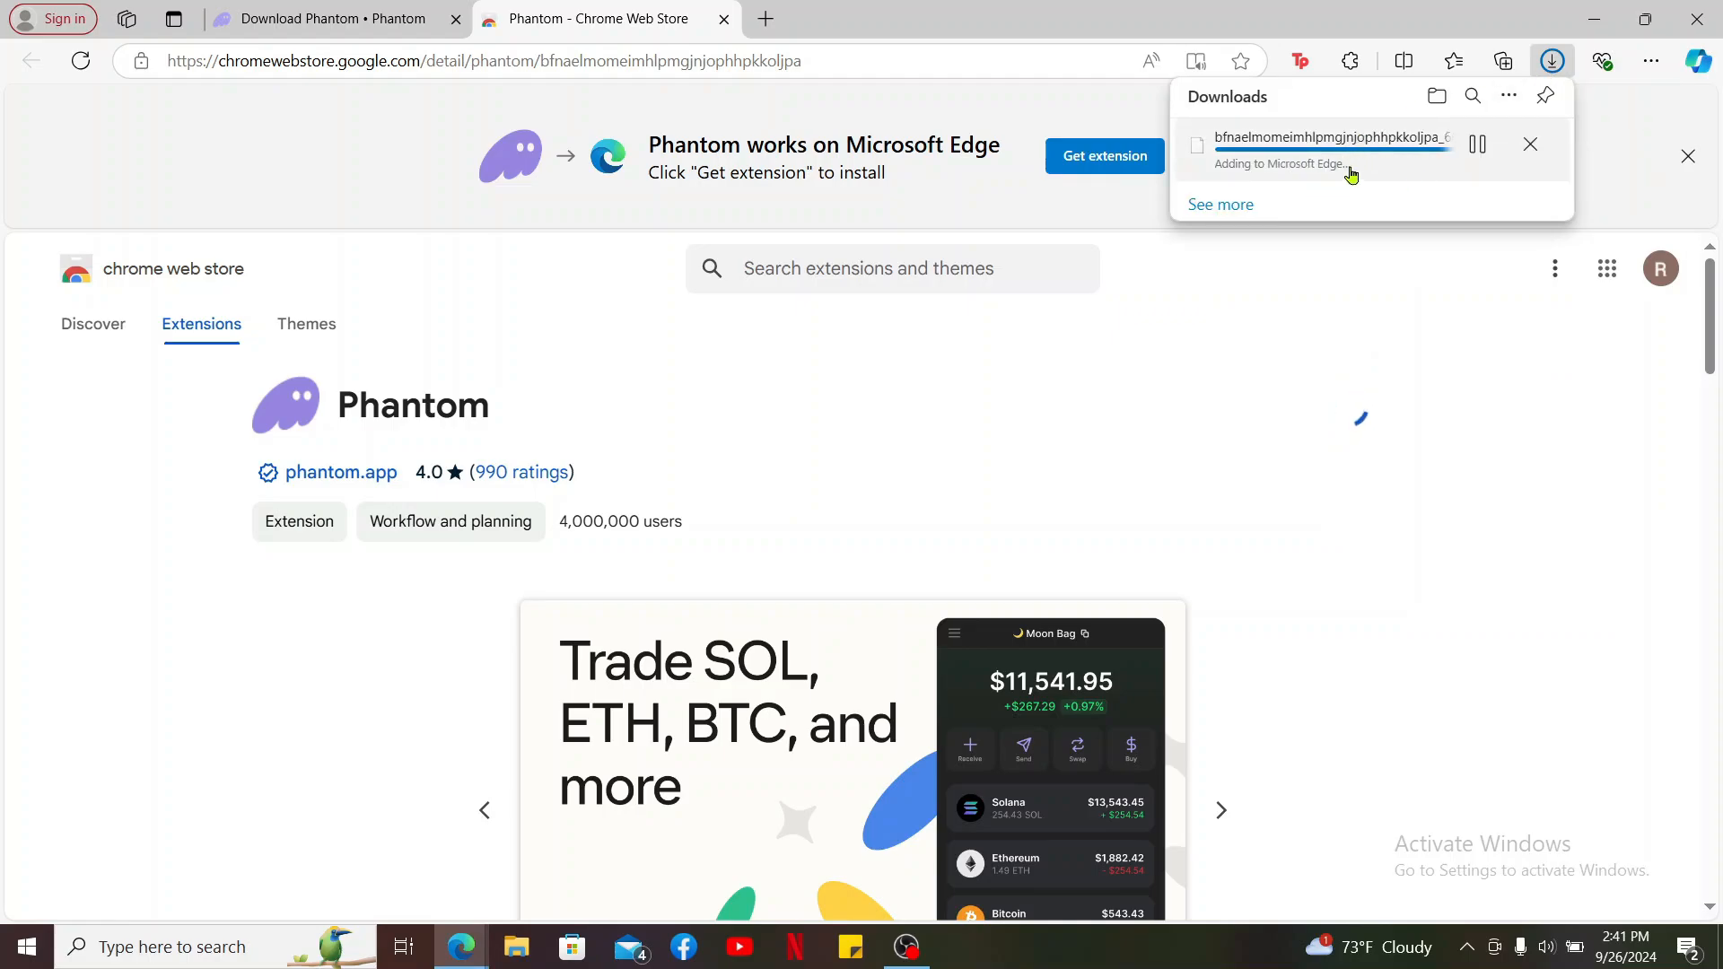
left_click(1103, 156)
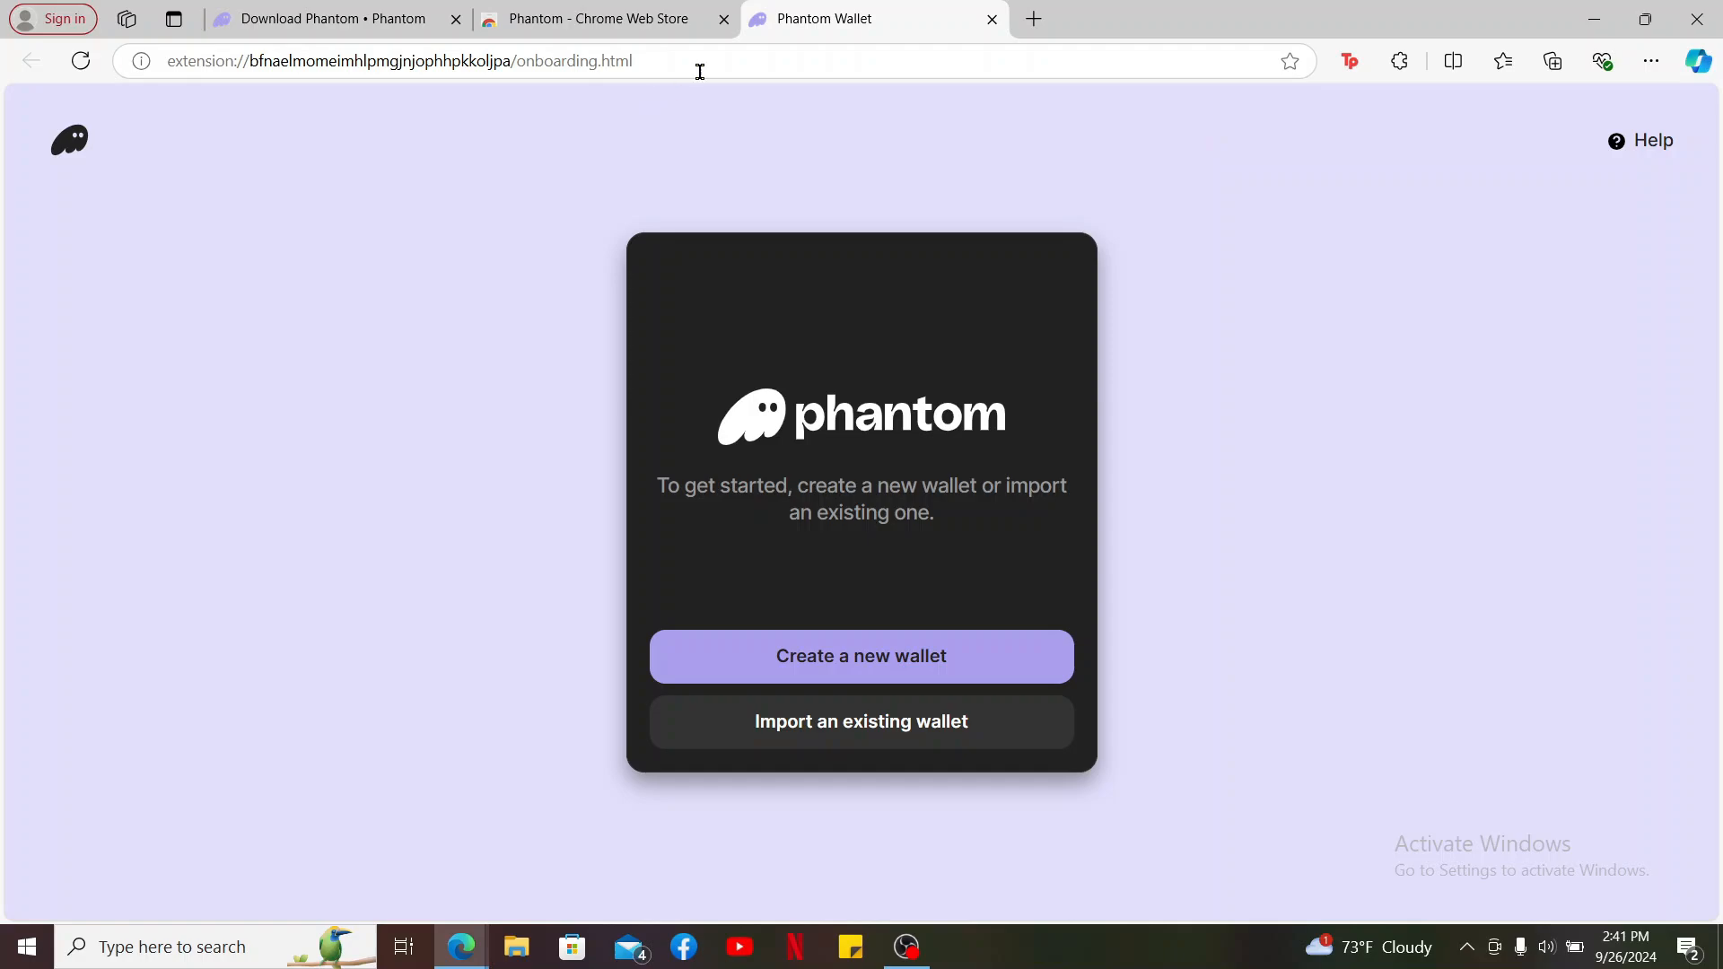
mouse_move(913, 137)
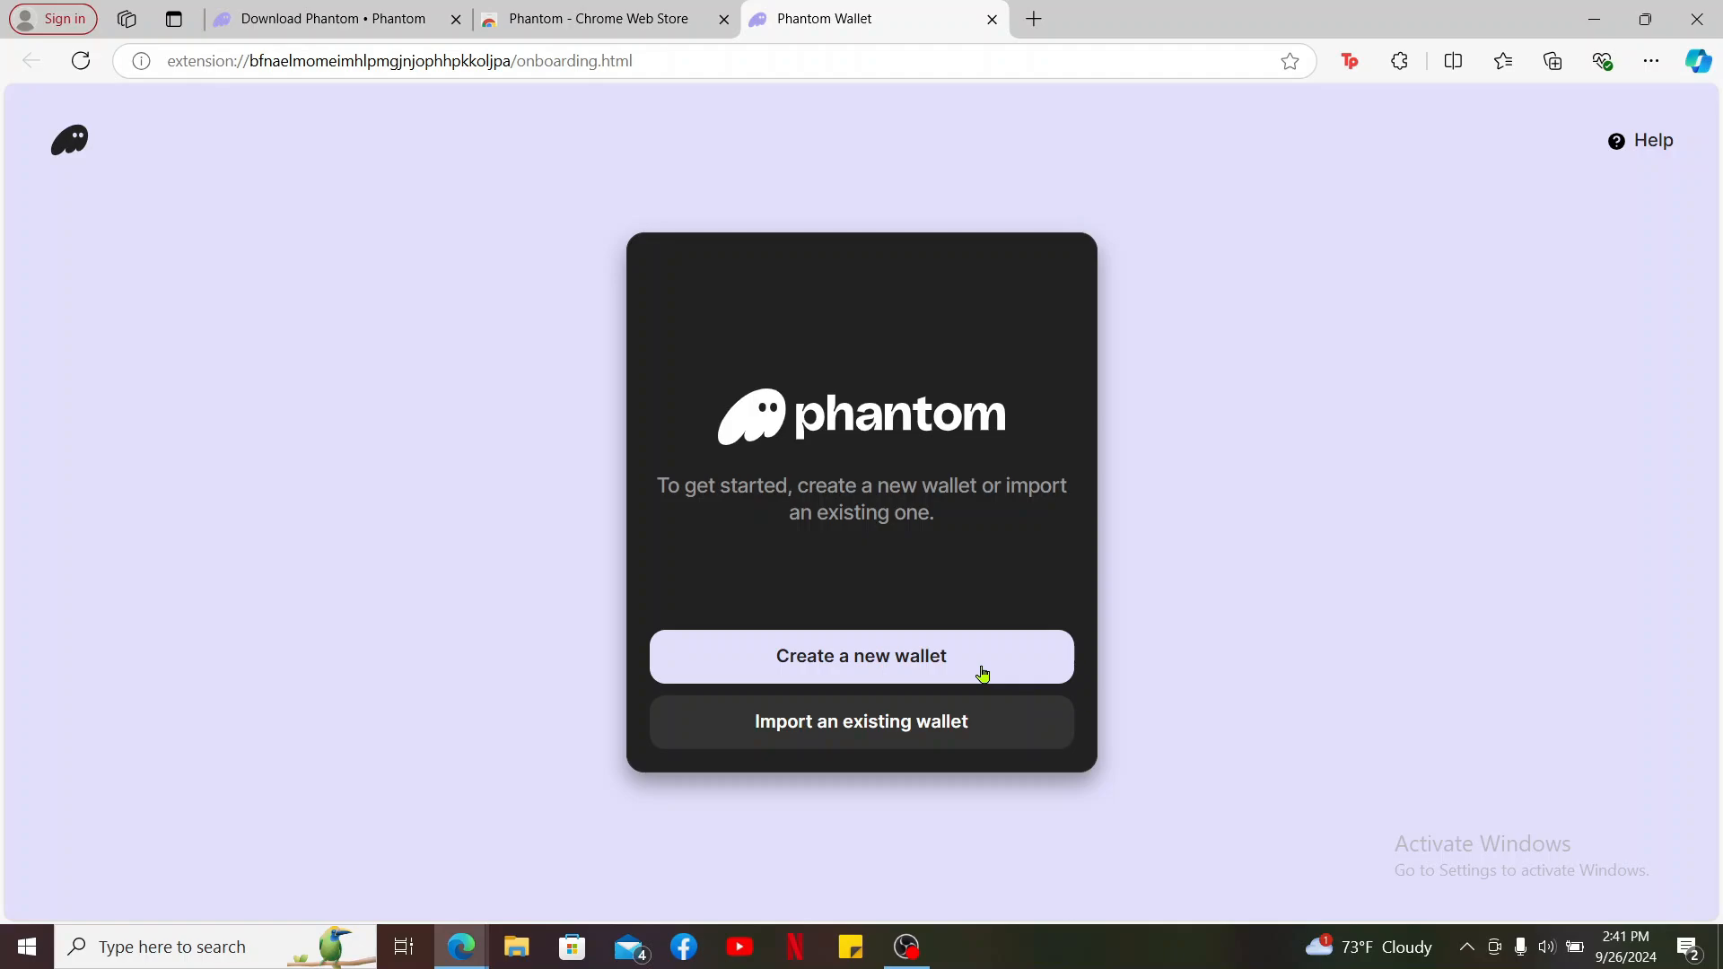
mouse_move(964, 727)
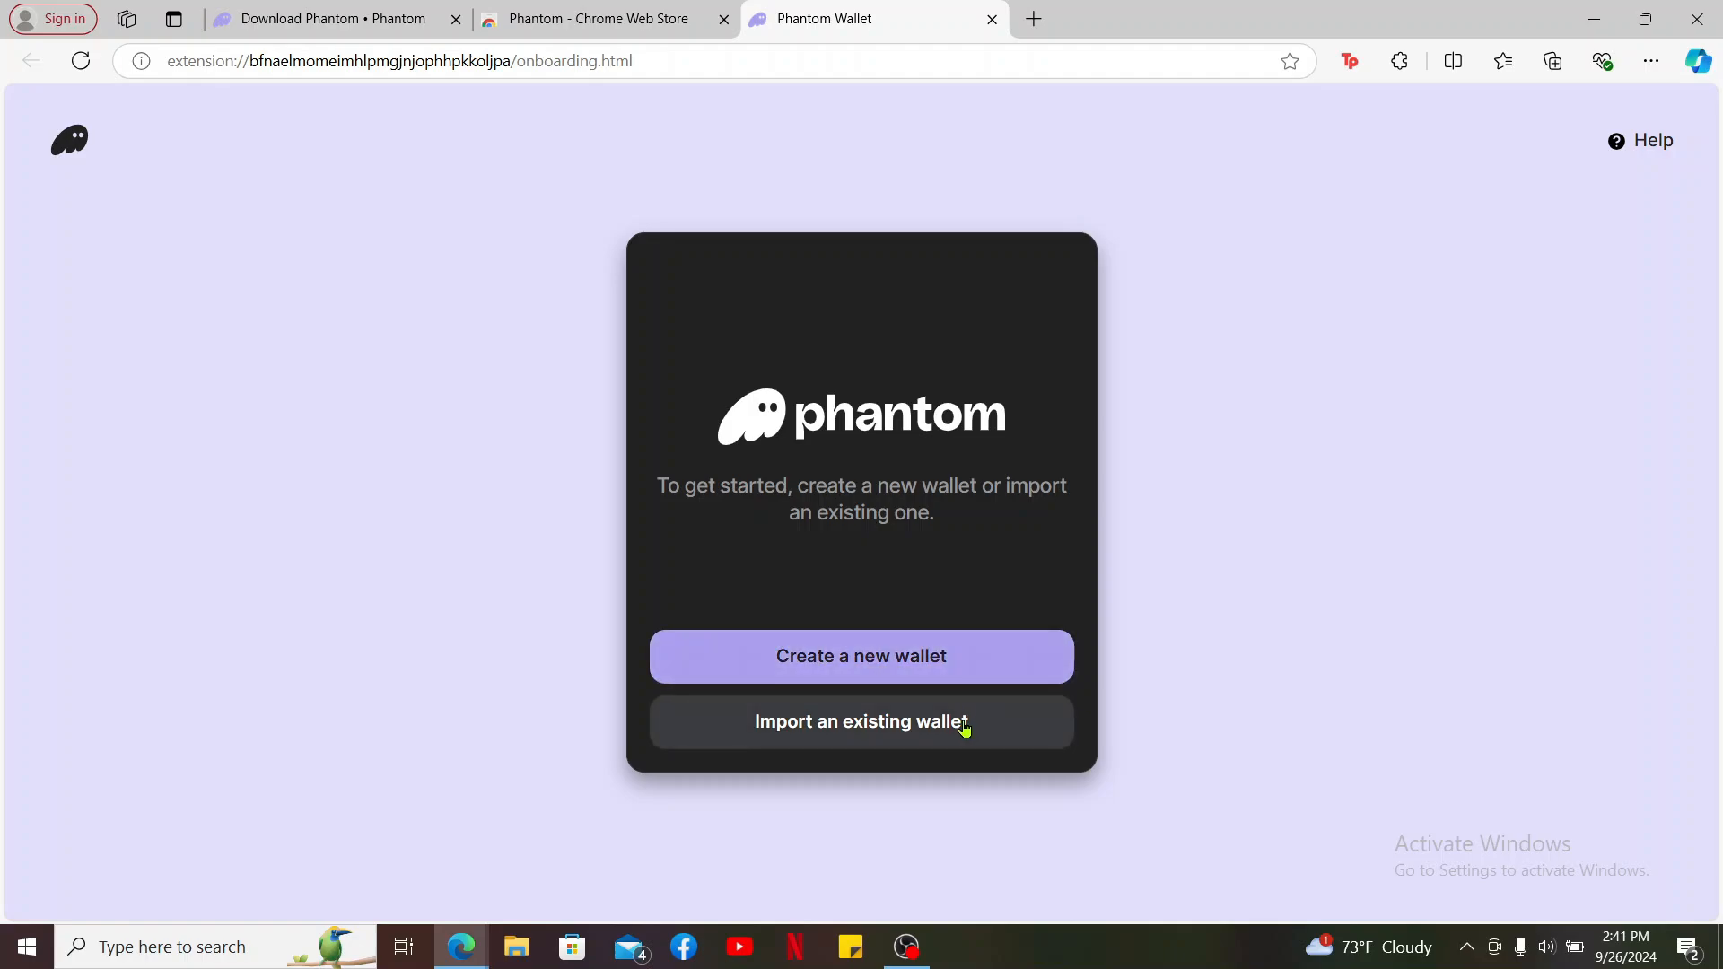
mouse_move(930, 736)
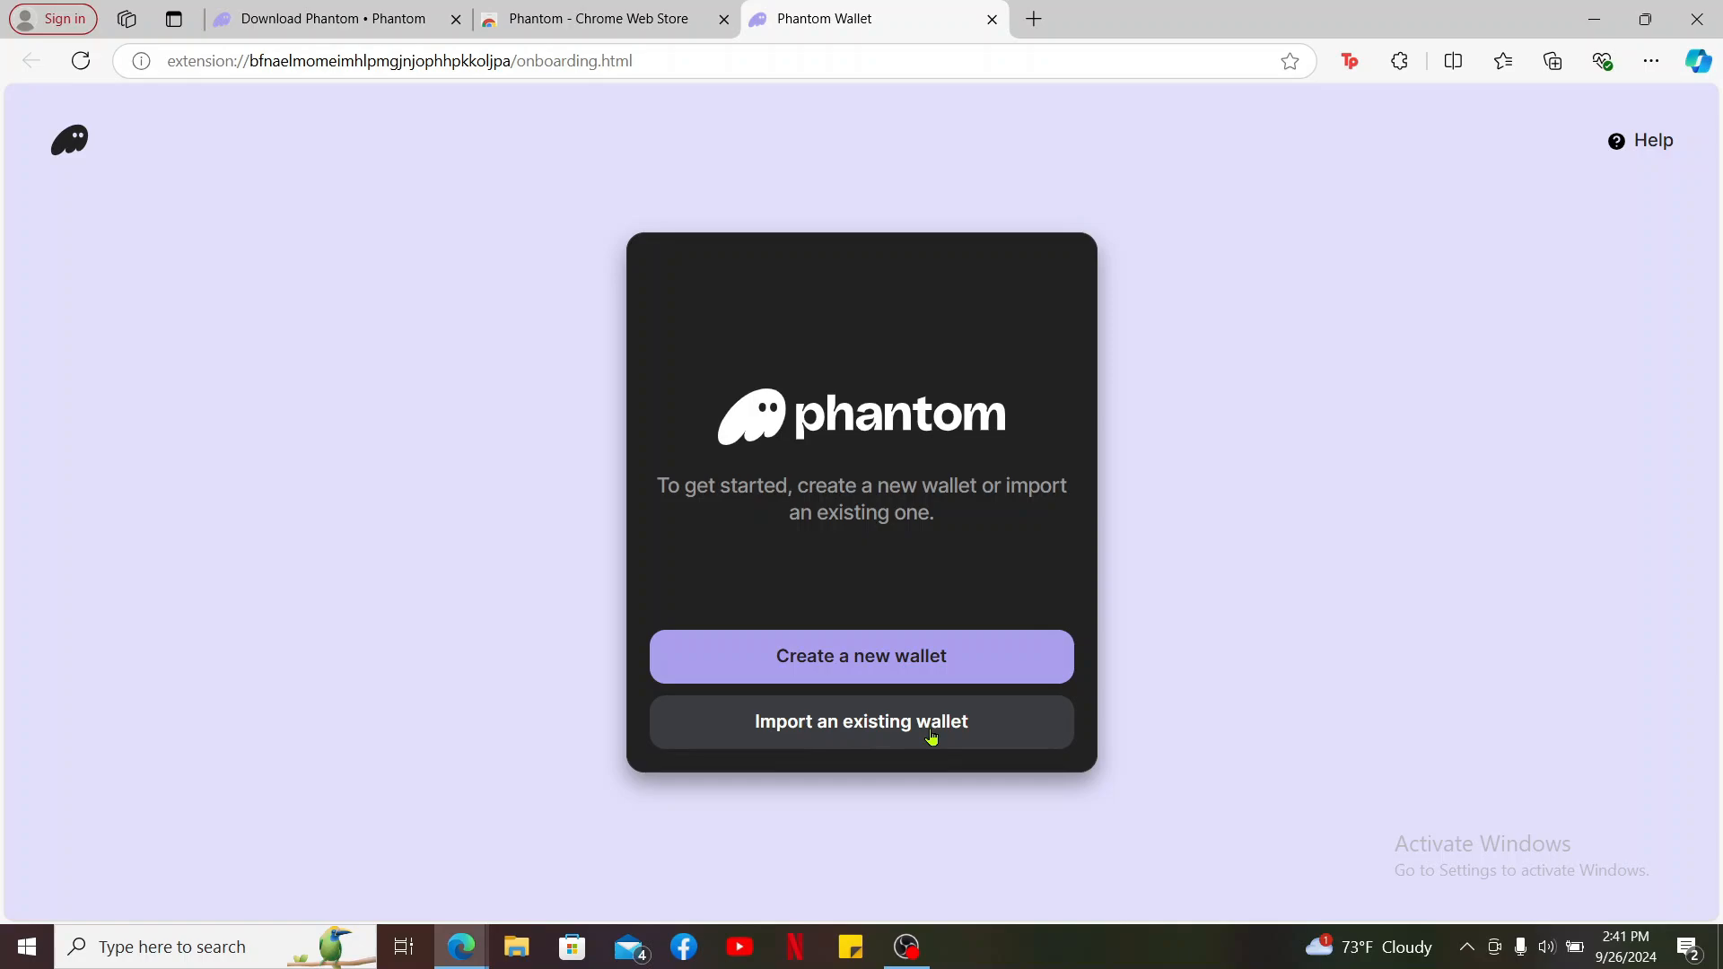
mouse_move(1317, 204)
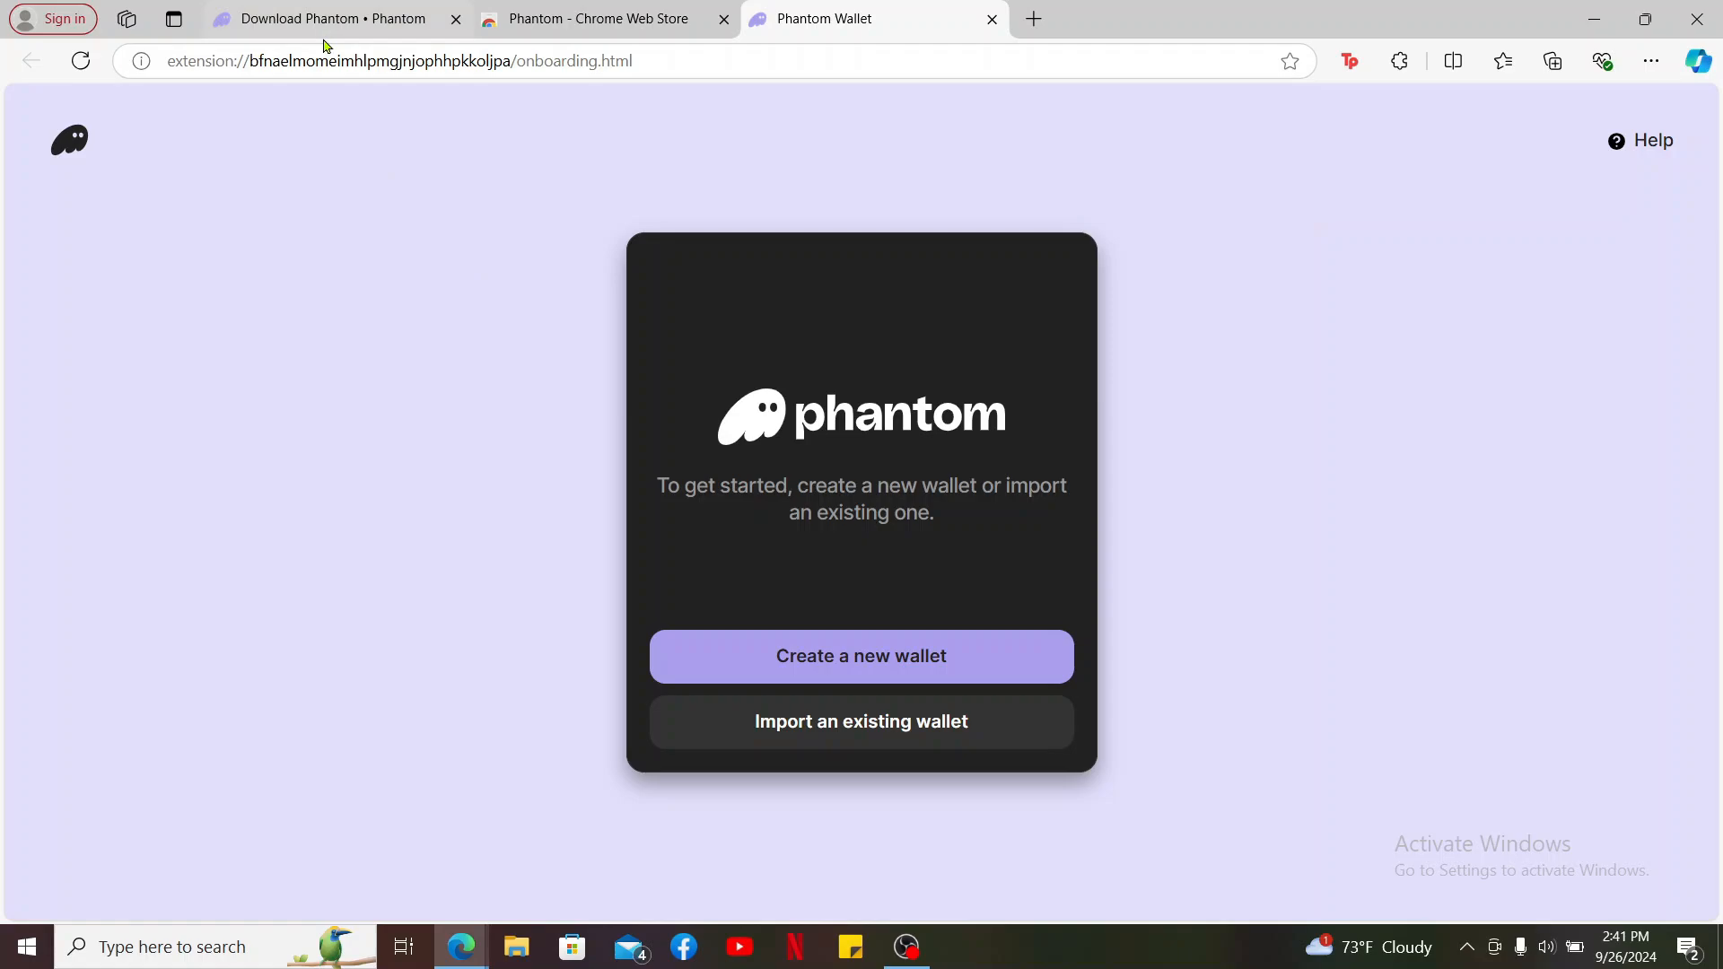
mouse_move(324, 19)
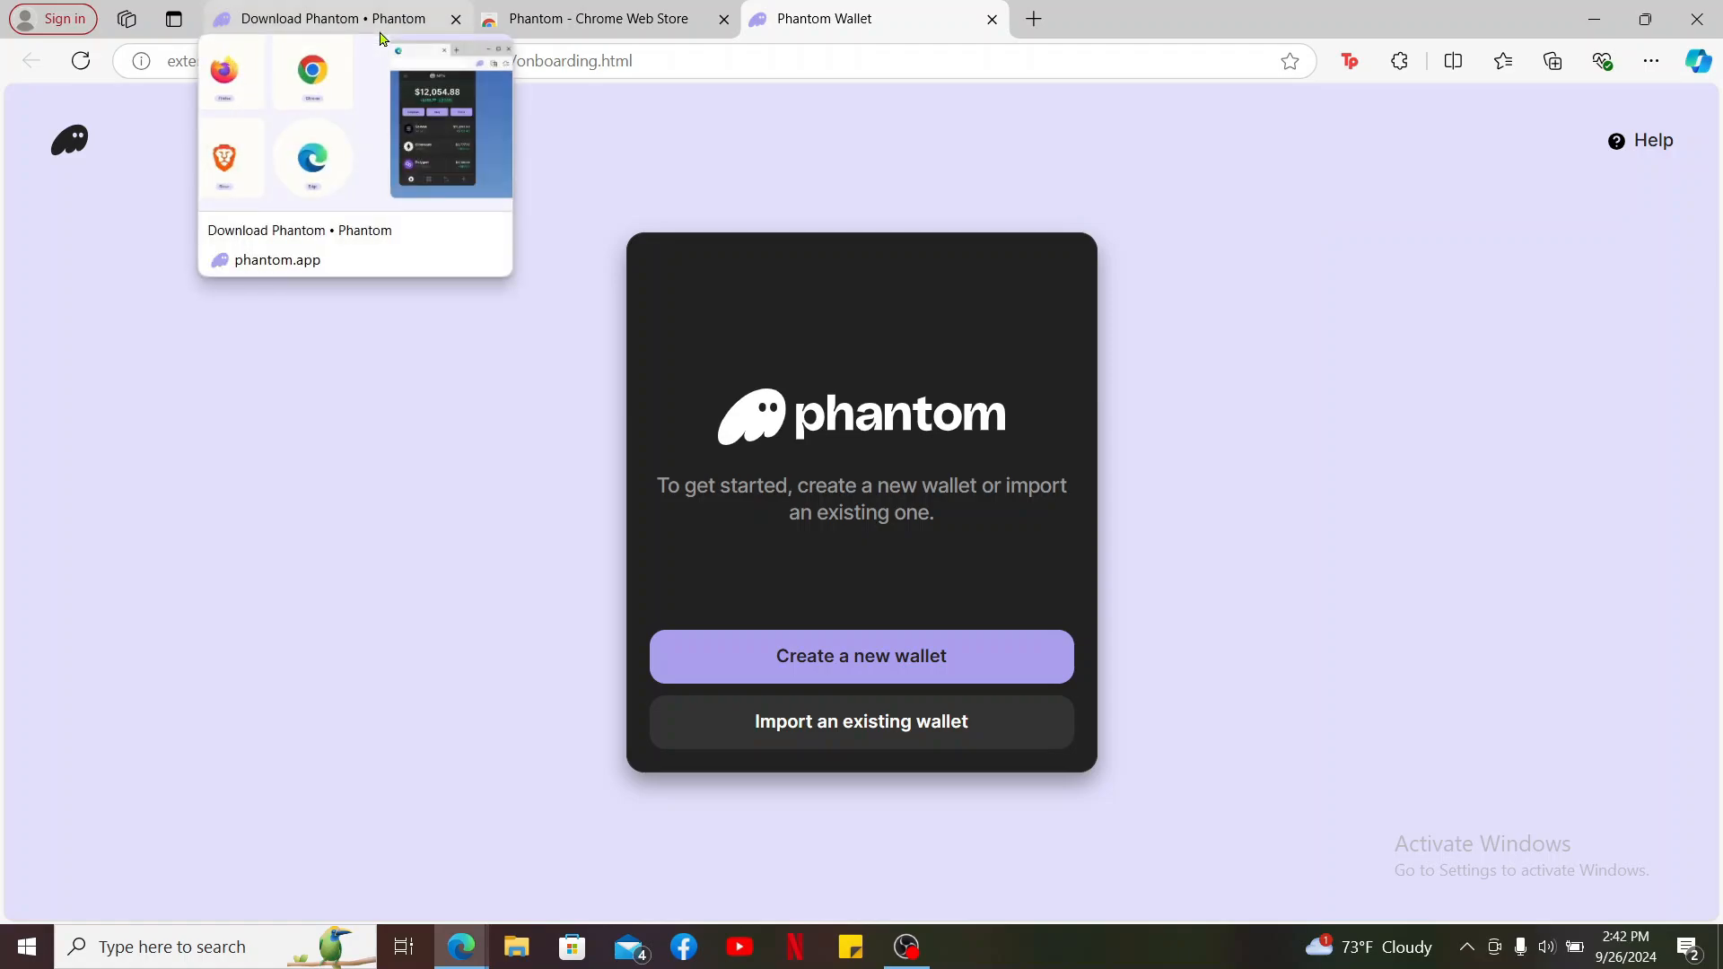
left_click(1399, 60)
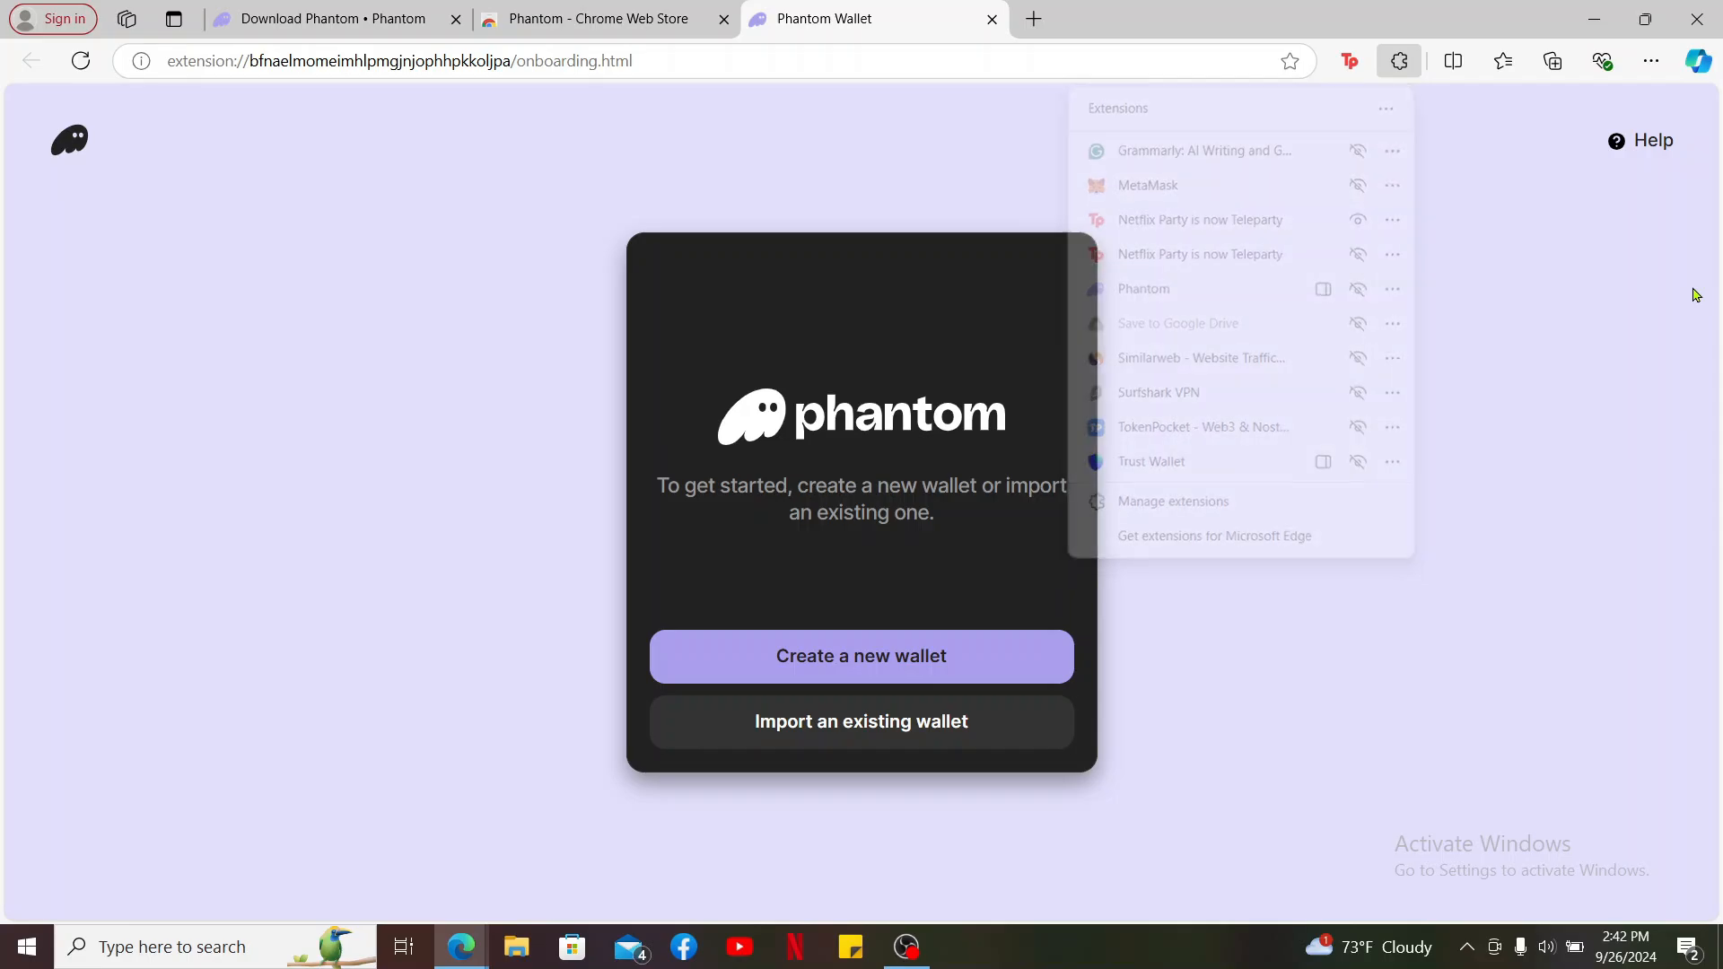
Show Phantom in the toolbar from the Extensions list
left_click(1398, 60)
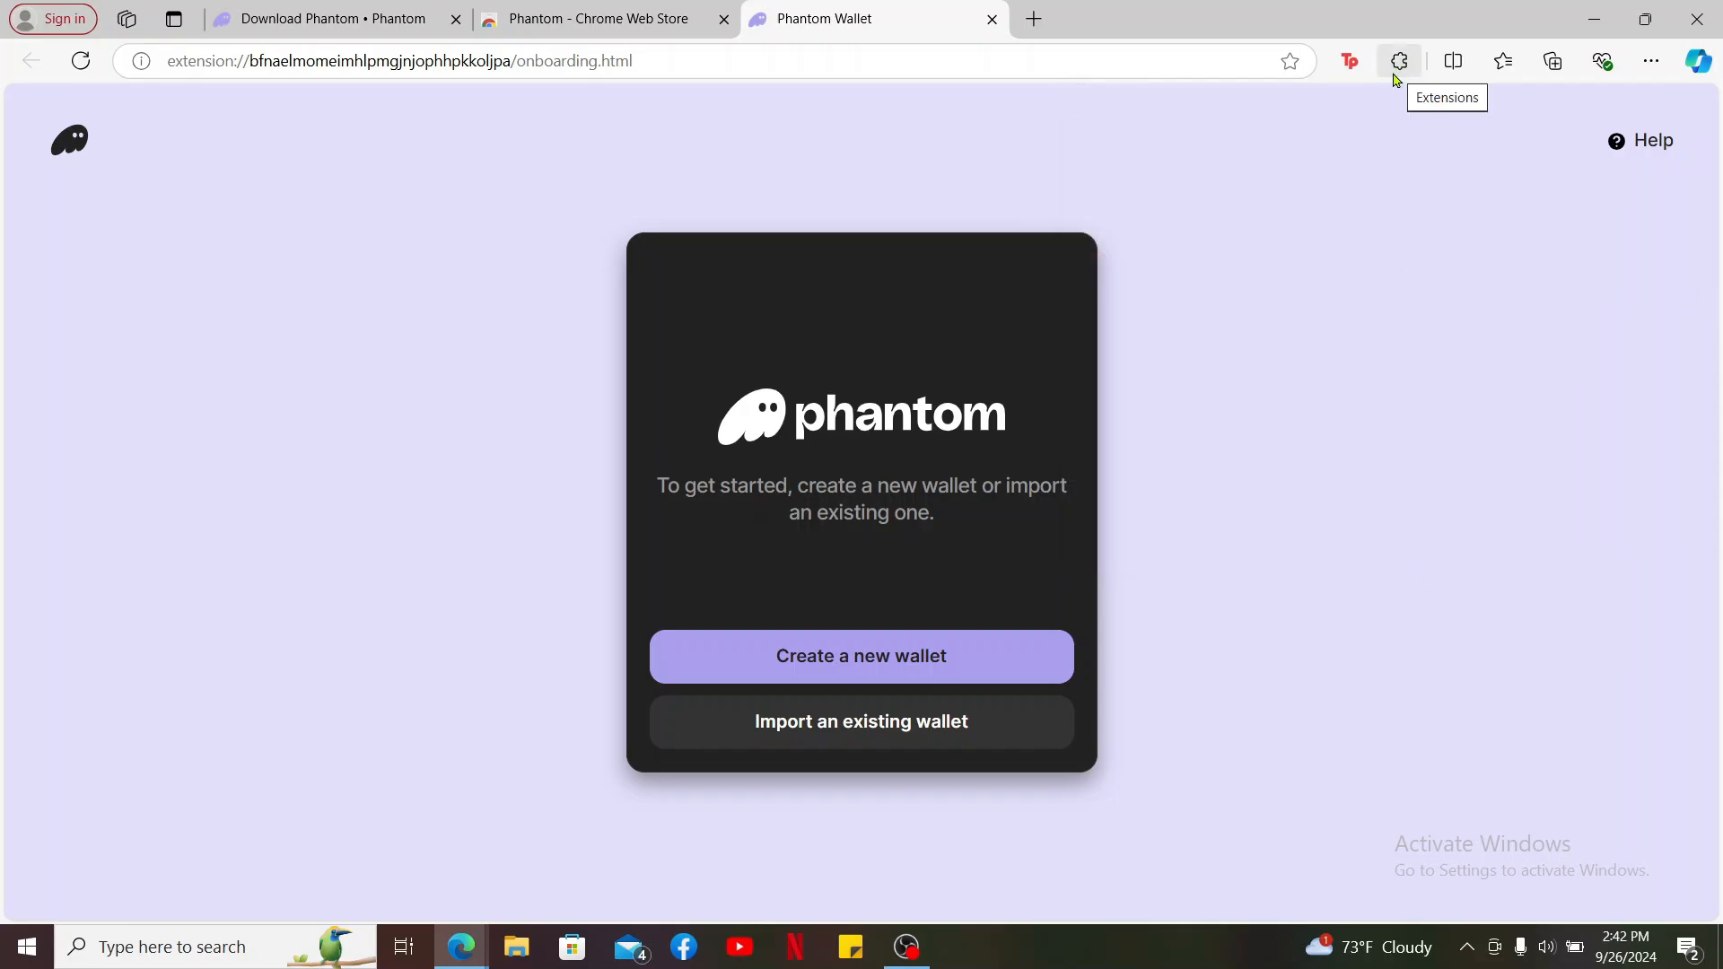
left_click(1399, 60)
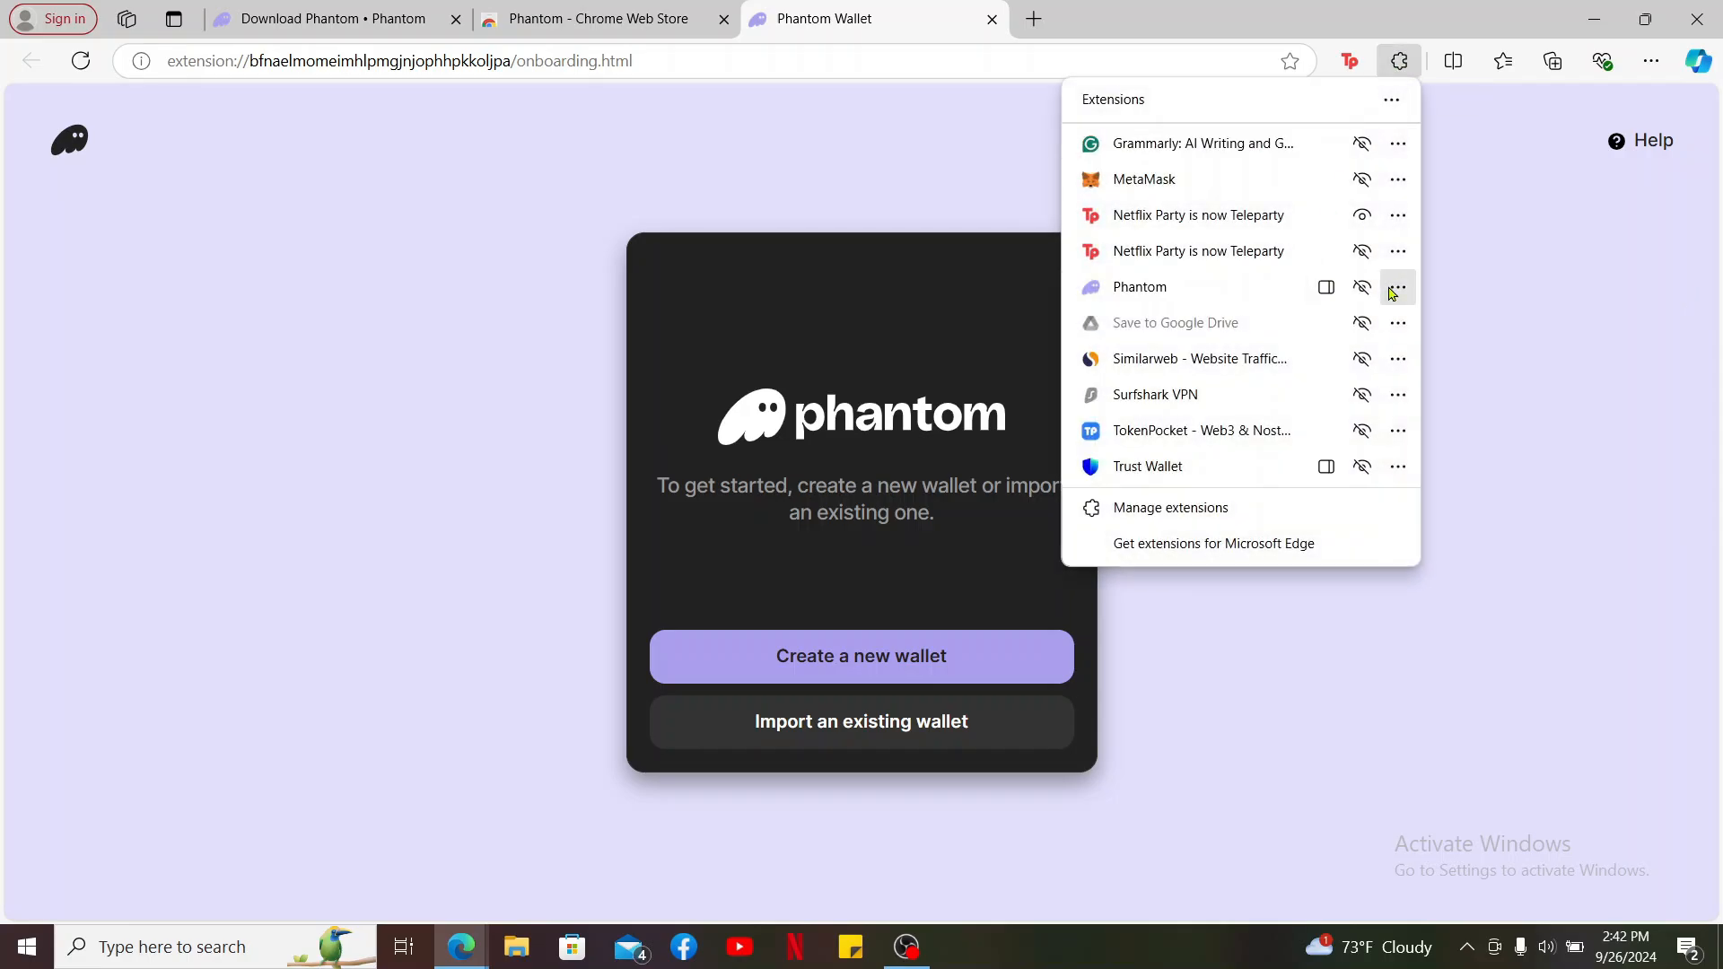
left_click(1396, 287)
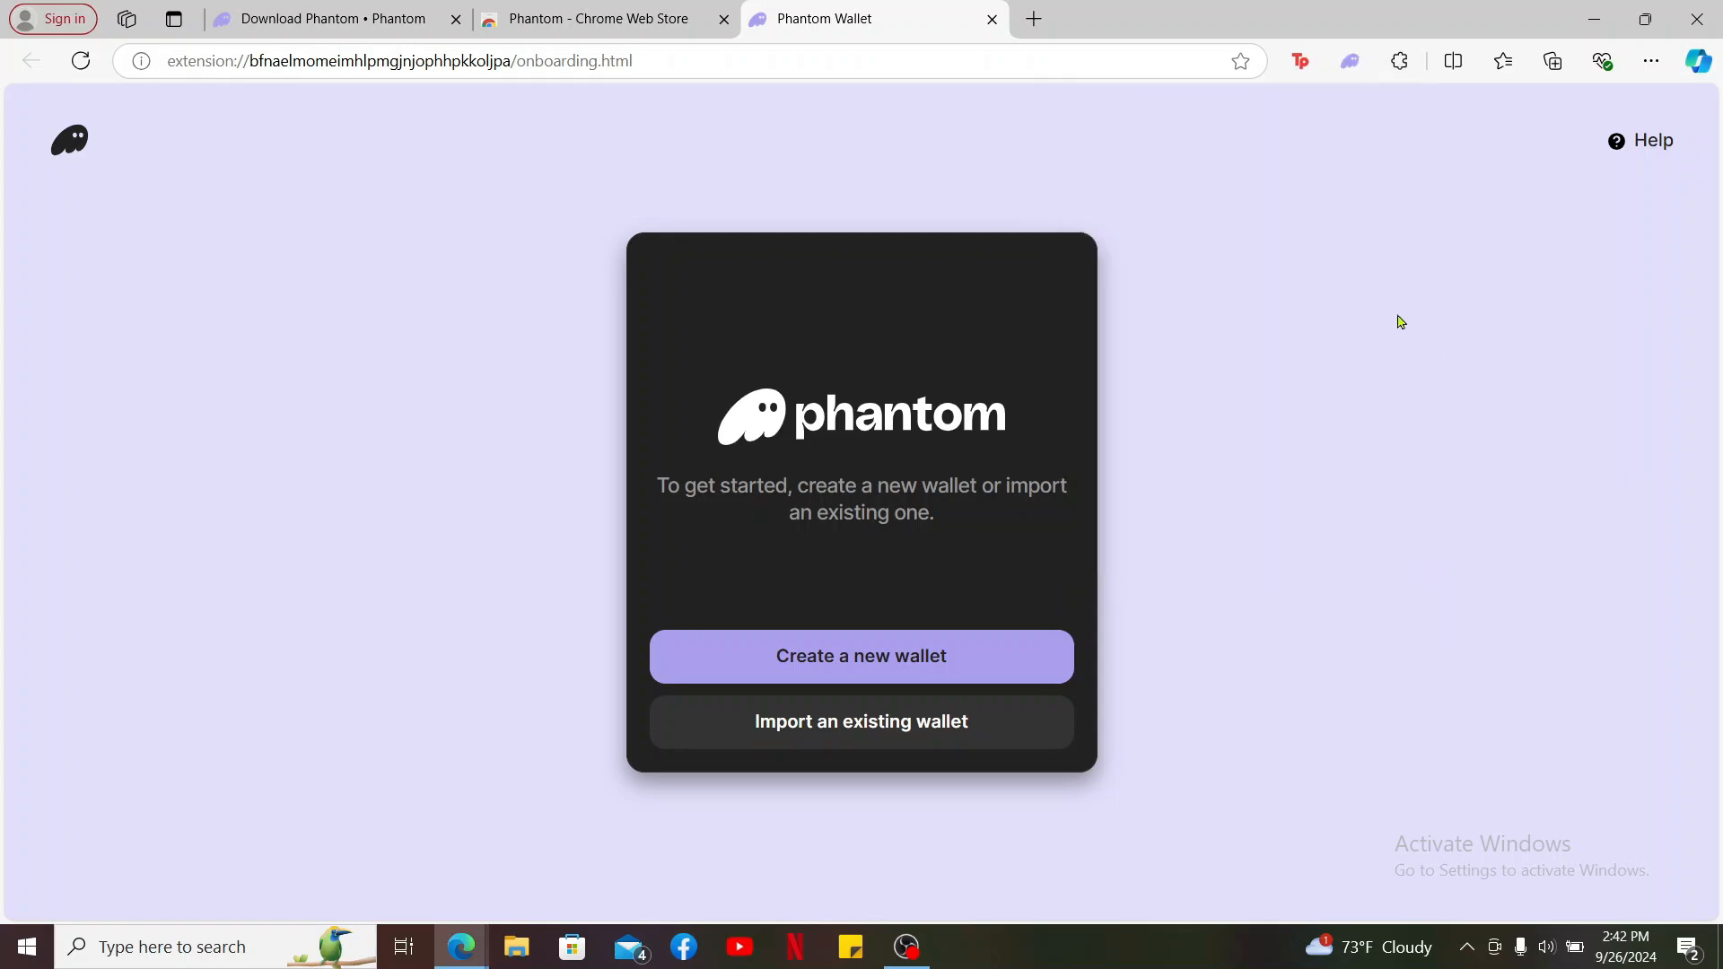
mouse_move(1032, 19)
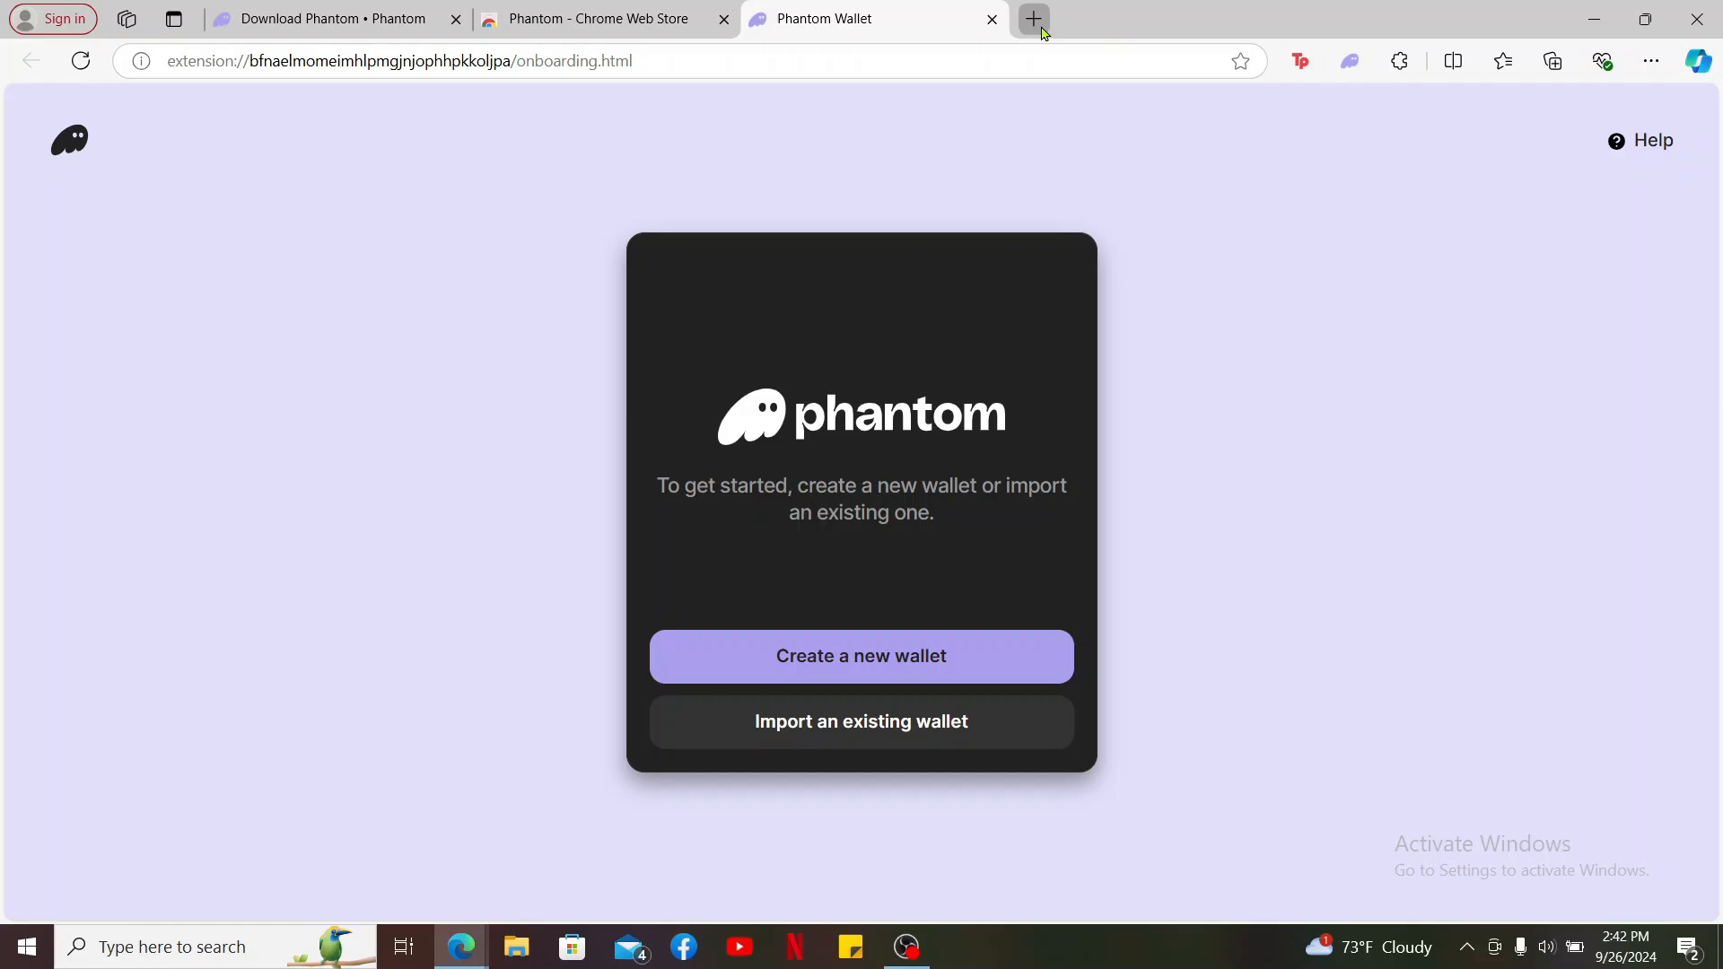
From a new blank tab, launch the pinned Phantom extension to reopen its welcome page
left_click(1031, 19)
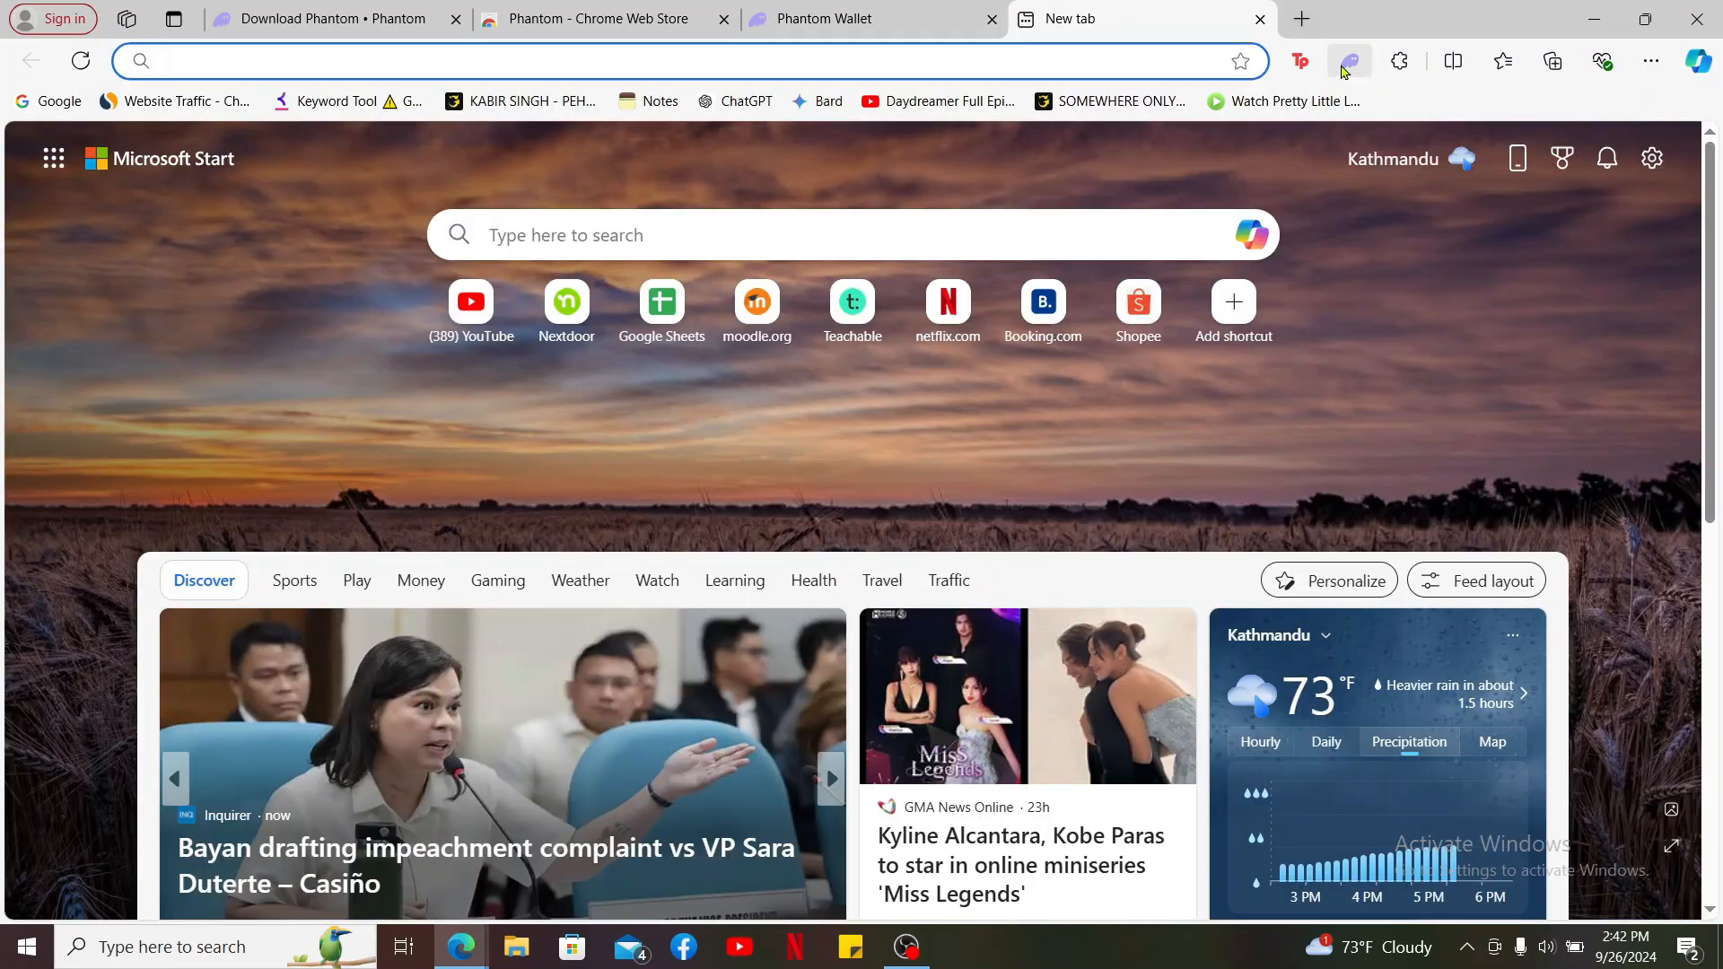
mouse_move(1349, 60)
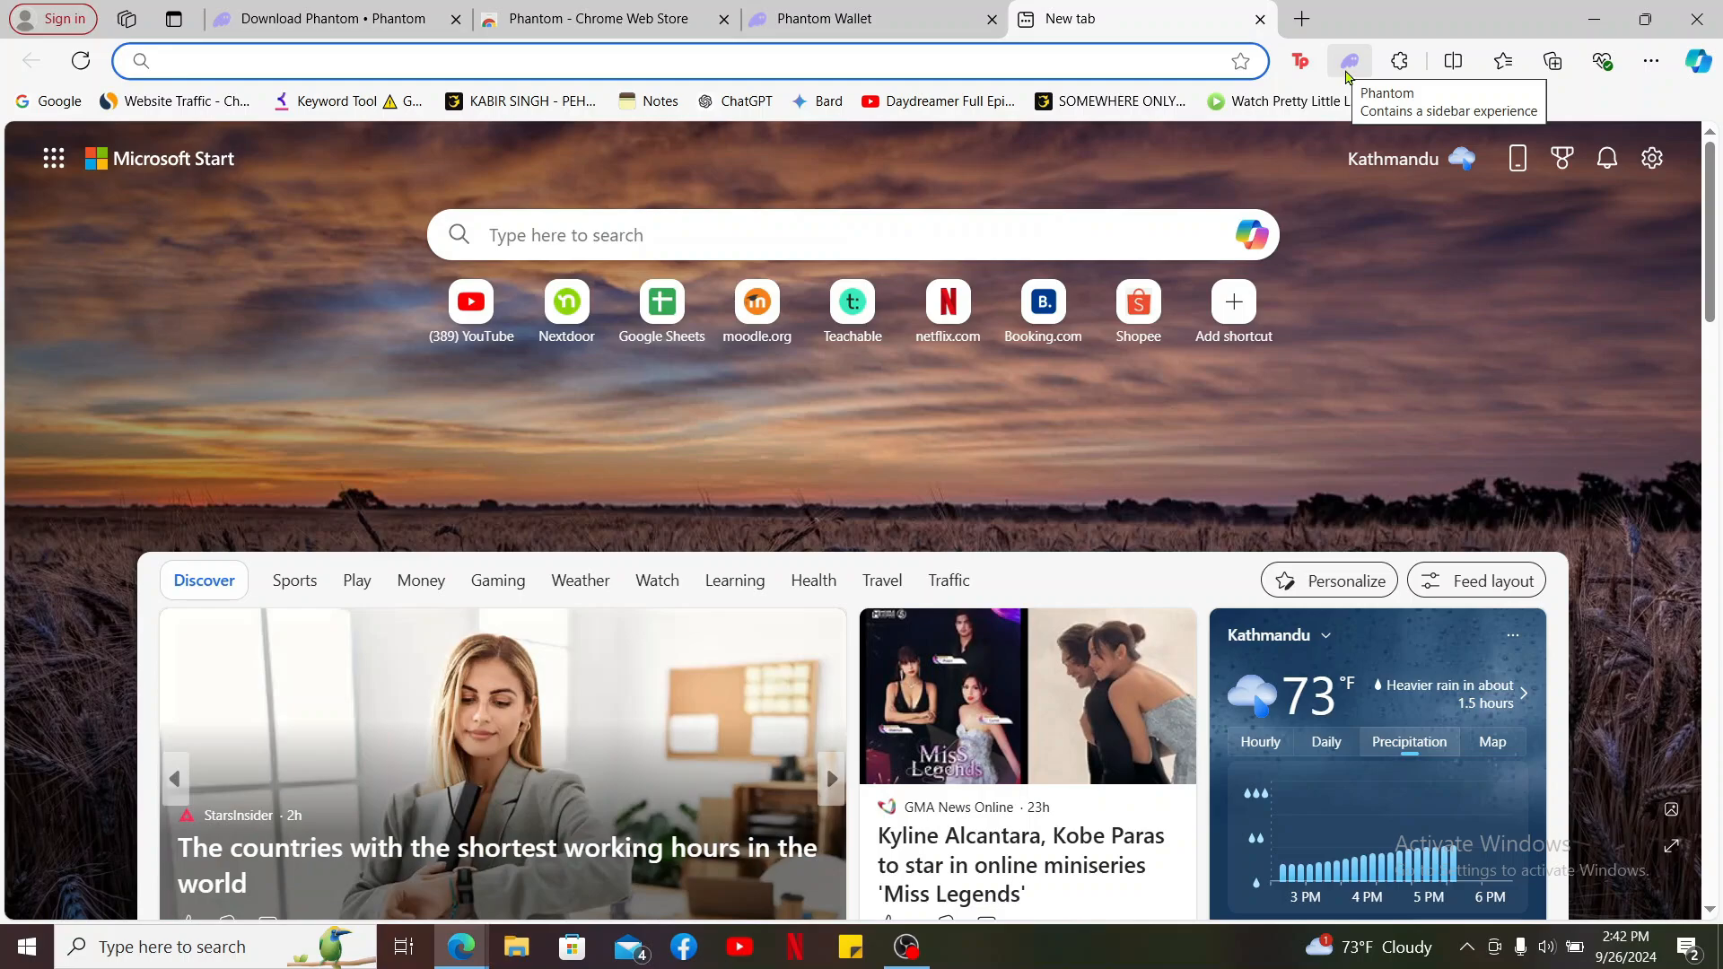
left_click(1350, 60)
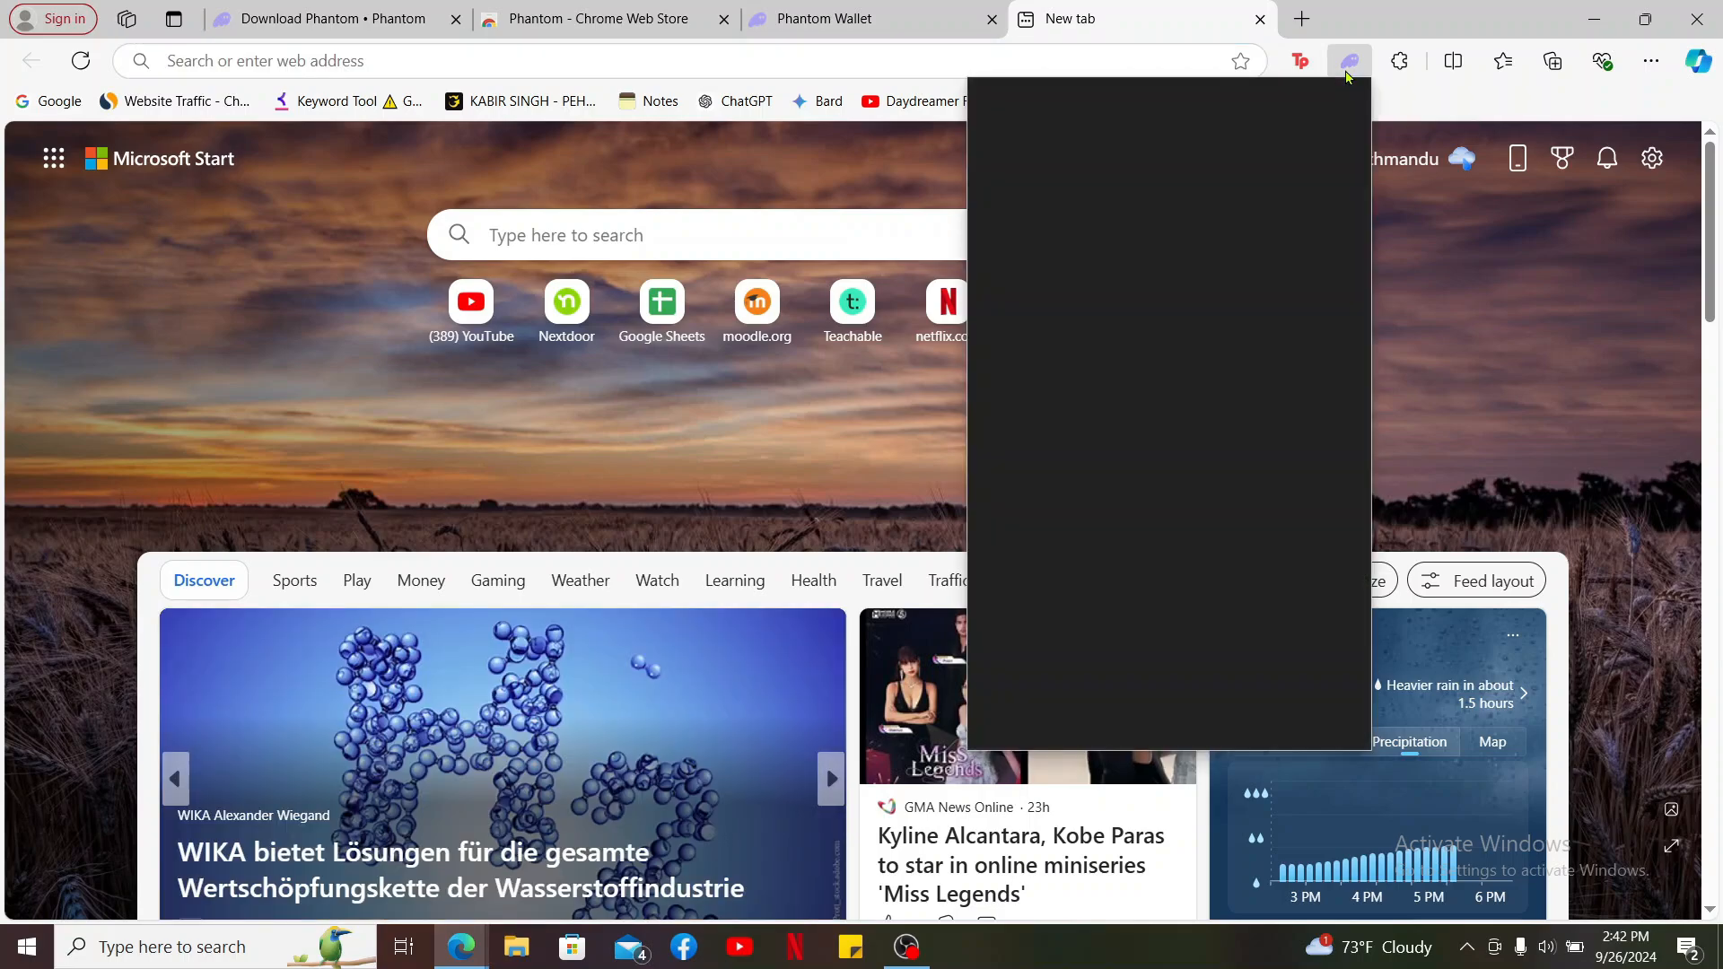
left_click(1349, 60)
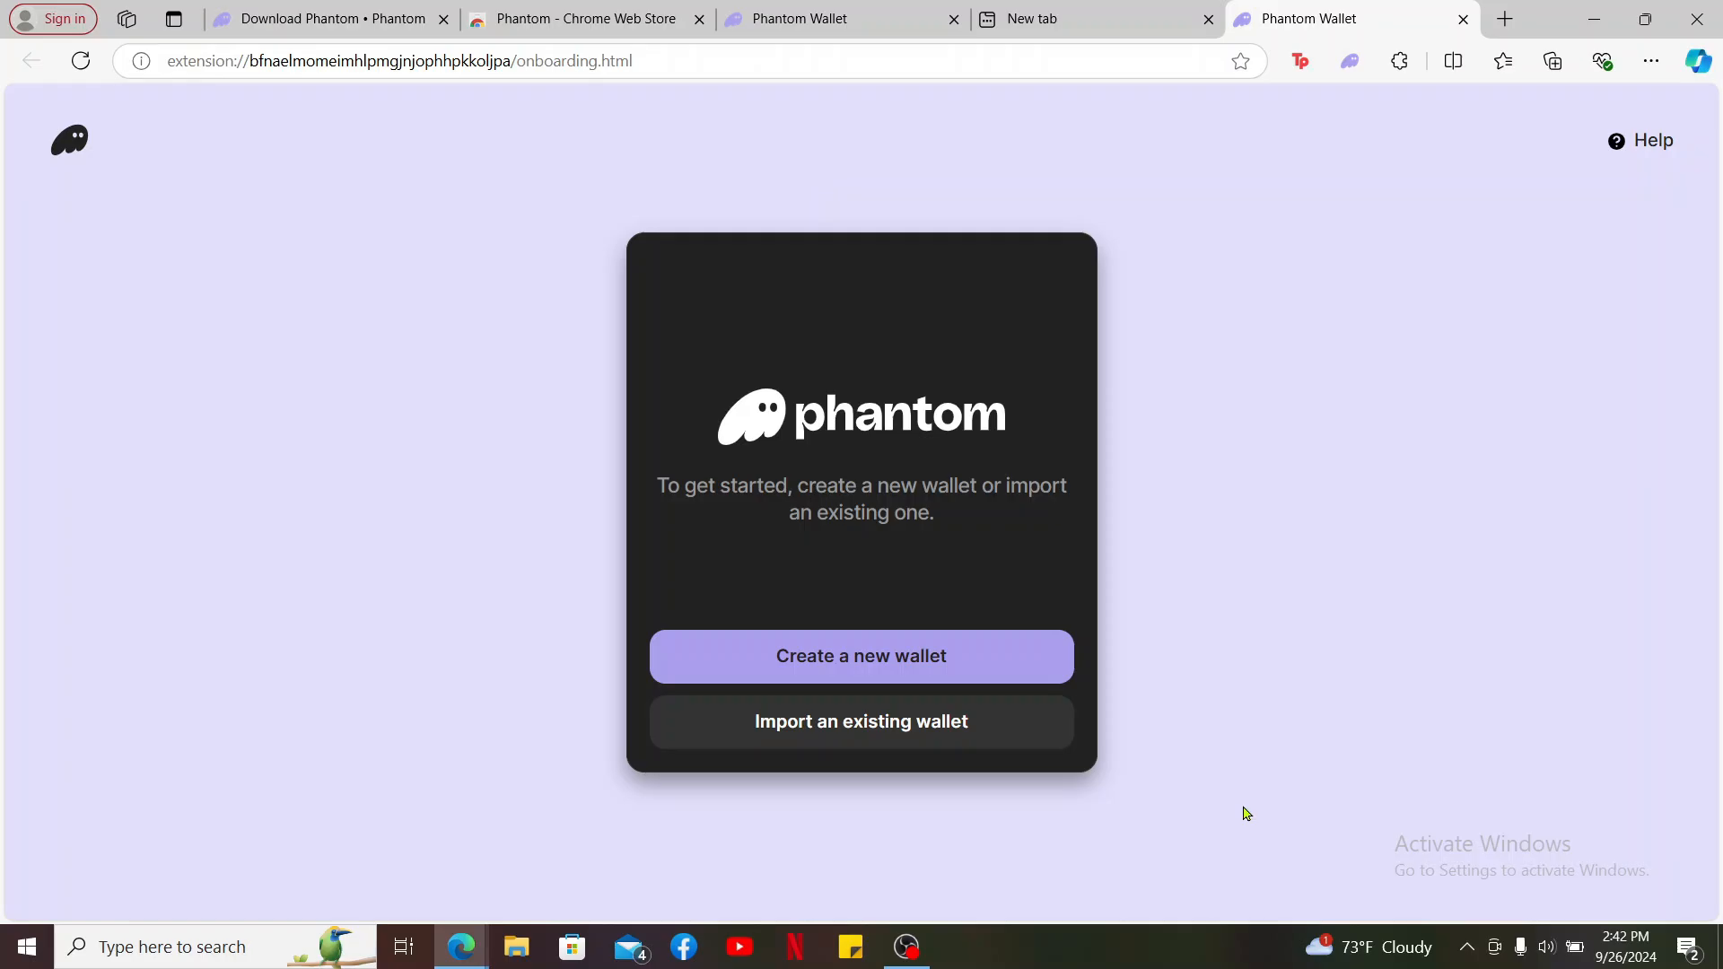